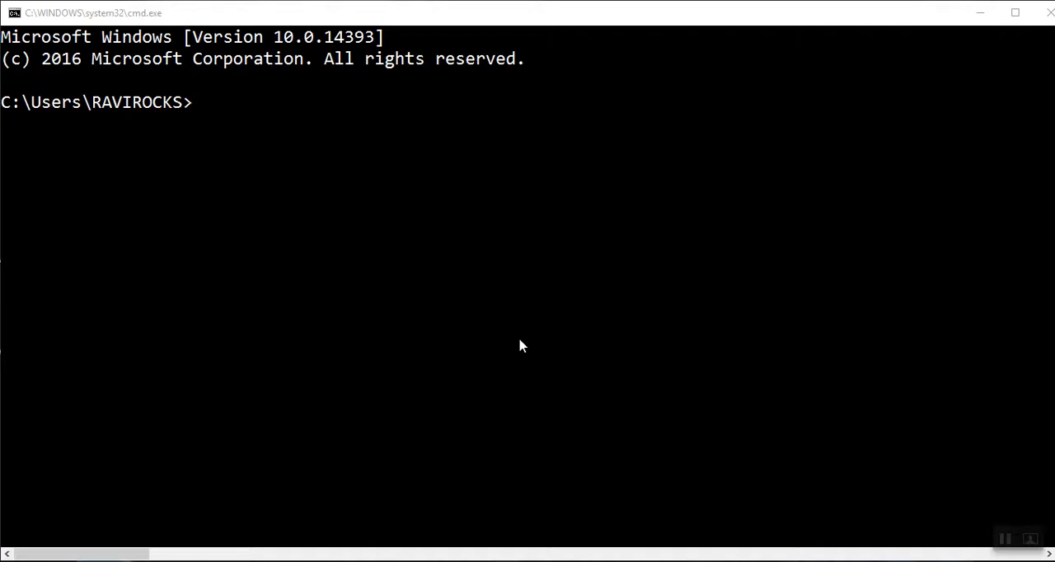
{"action": "mouse_move", "coordinate": [321, 129]}
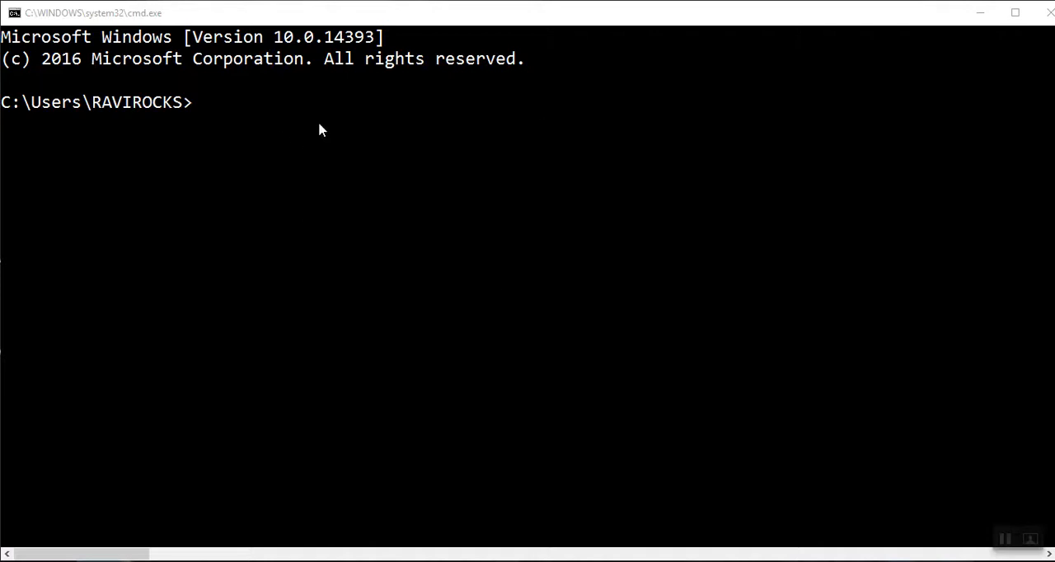
{"action": "mouse_move", "coordinate": [999, 47]}
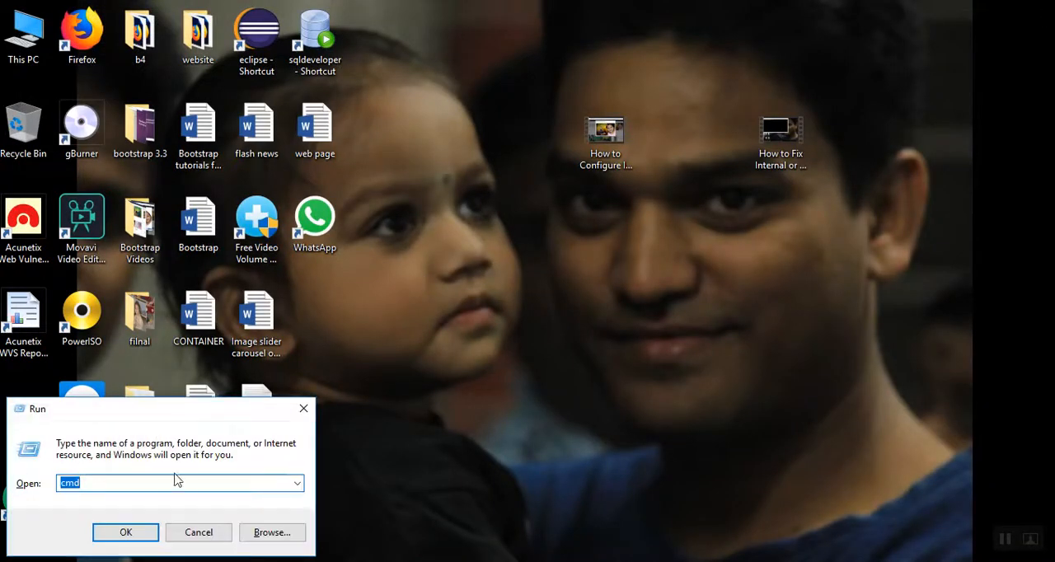
Step: Launch cmd from the Run dialog to get a fresh Command Prompt window
{"action": "left_click", "coordinate": [112, 483]}
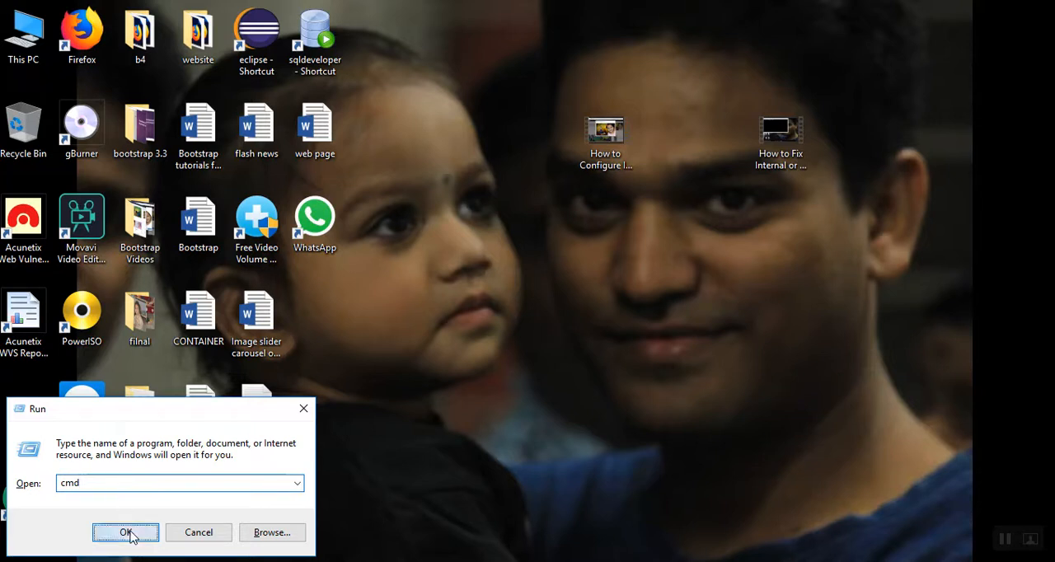
{"action": "left_click", "coordinate": [125, 532]}
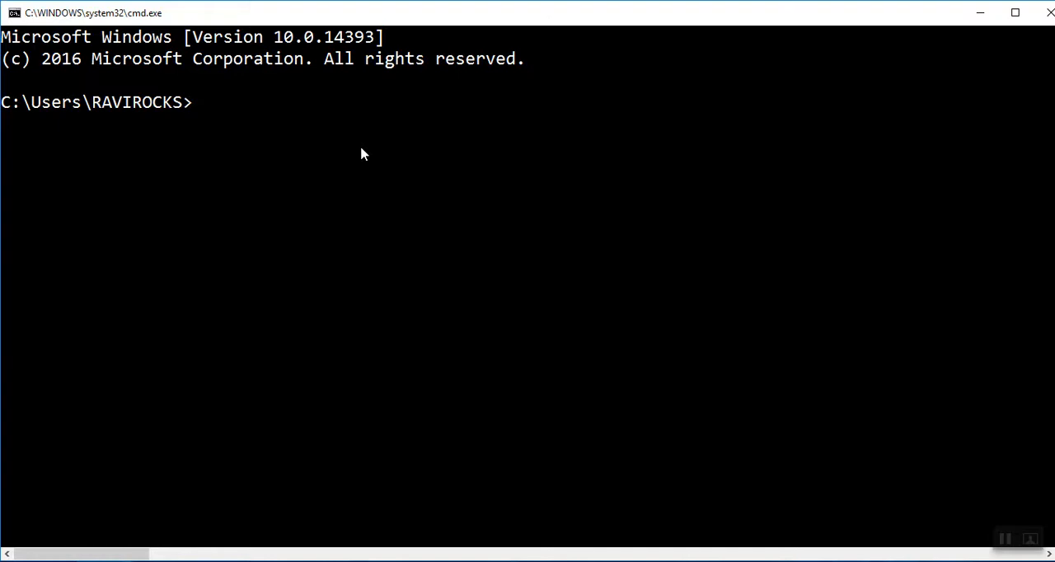
Step: Run the hostname command to print the computer's name
{"action": "type", "text": "ho"}
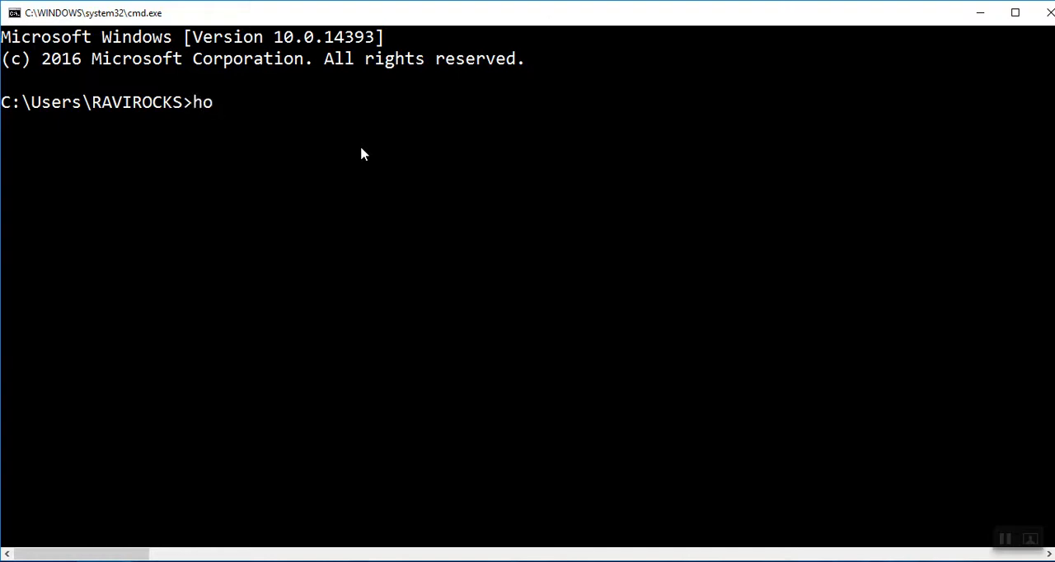
{"action": "type", "text": "stn"}
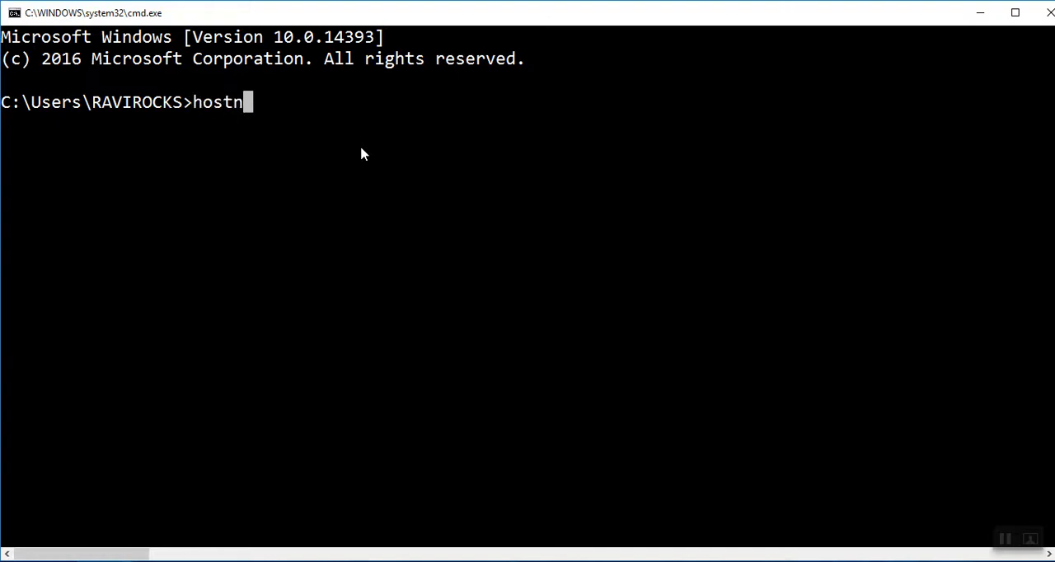
{"action": "type", "text": "ame"}
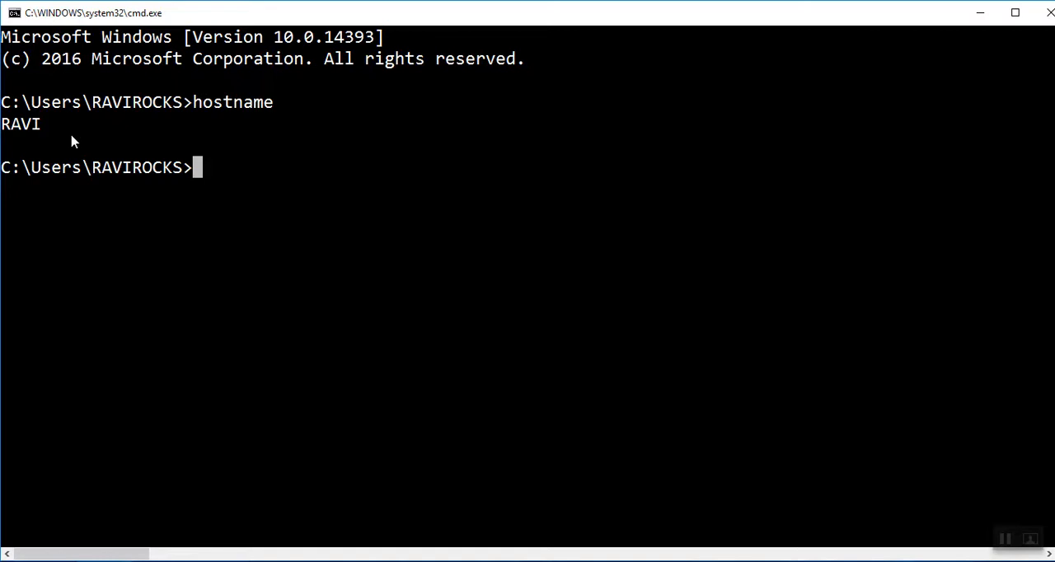
{"action": "mouse_move", "coordinate": [586, 157]}
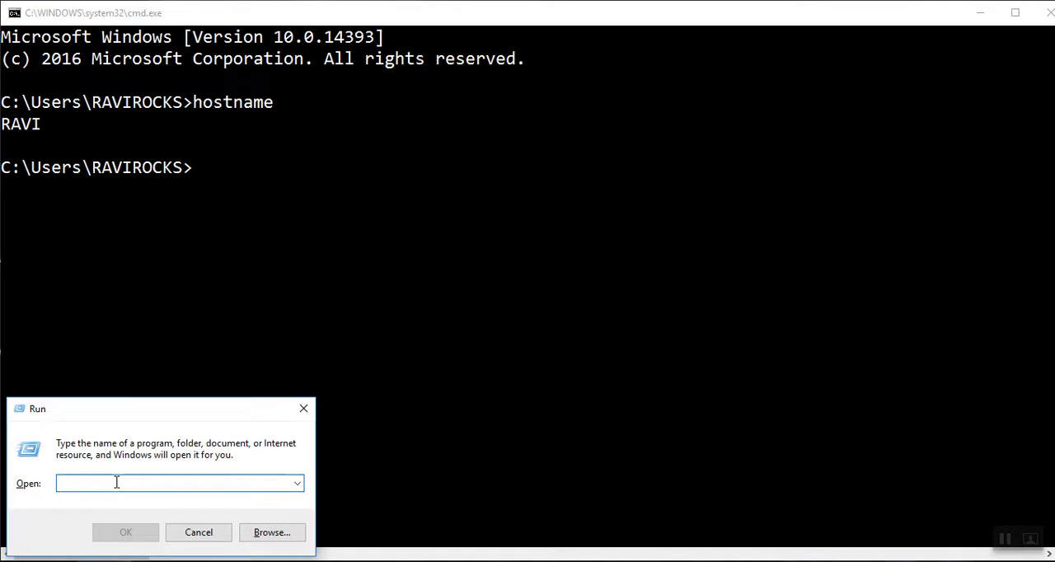
Step: Launch gpedit.msc from the Run dialog to start the Local Group Policy Editor
{"action": "type", "text": "gp"}
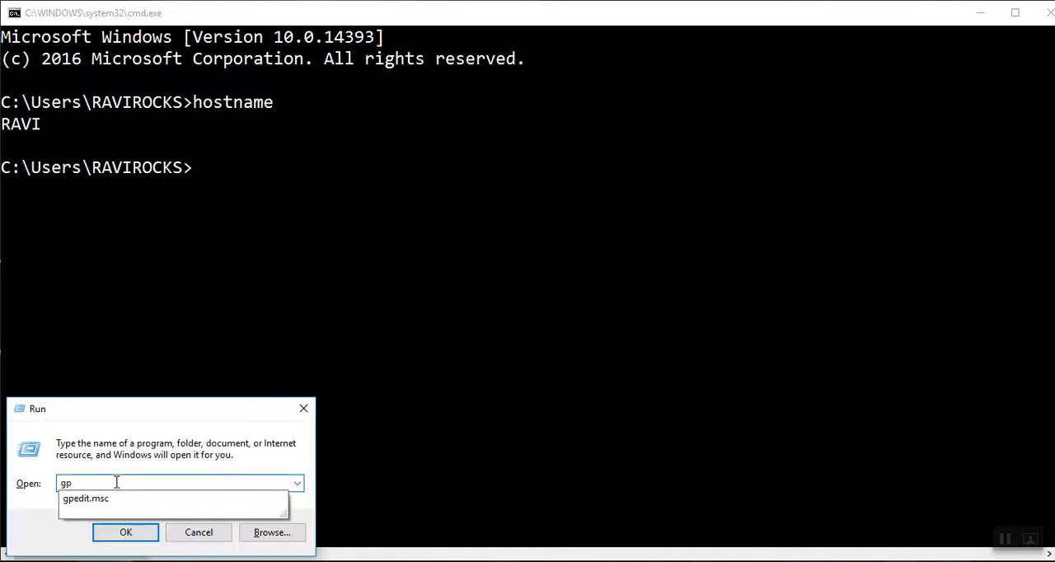
{"action": "type", "text": "edit"}
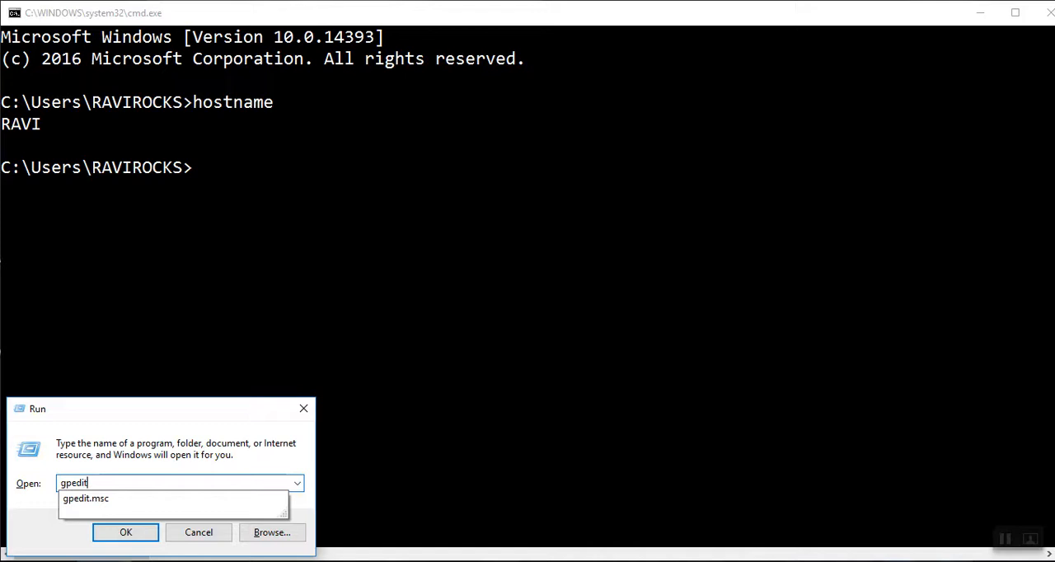
{"action": "type", "text": ".ms"}
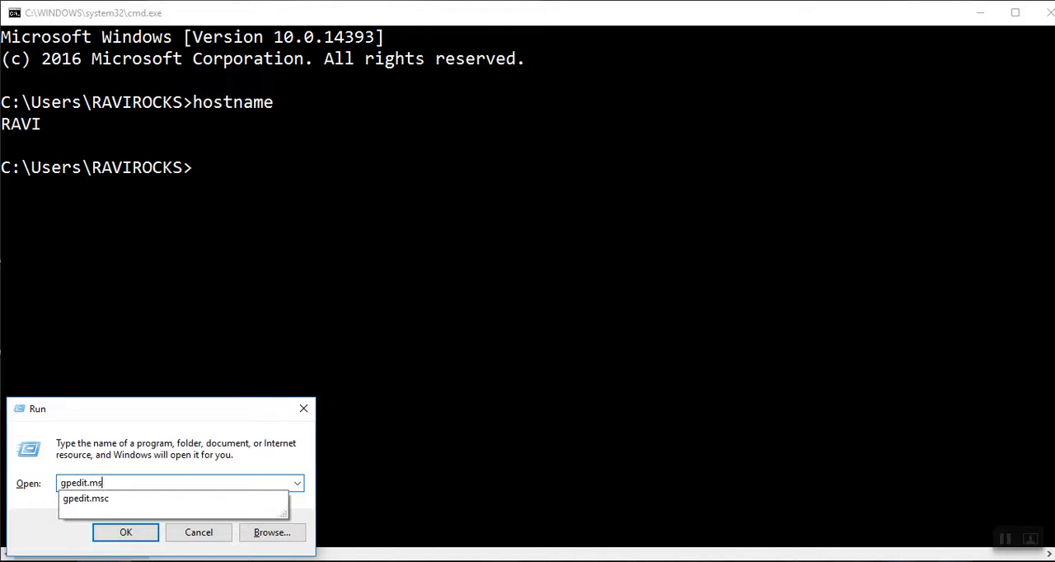
{"action": "left_click", "coordinate": [86, 498]}
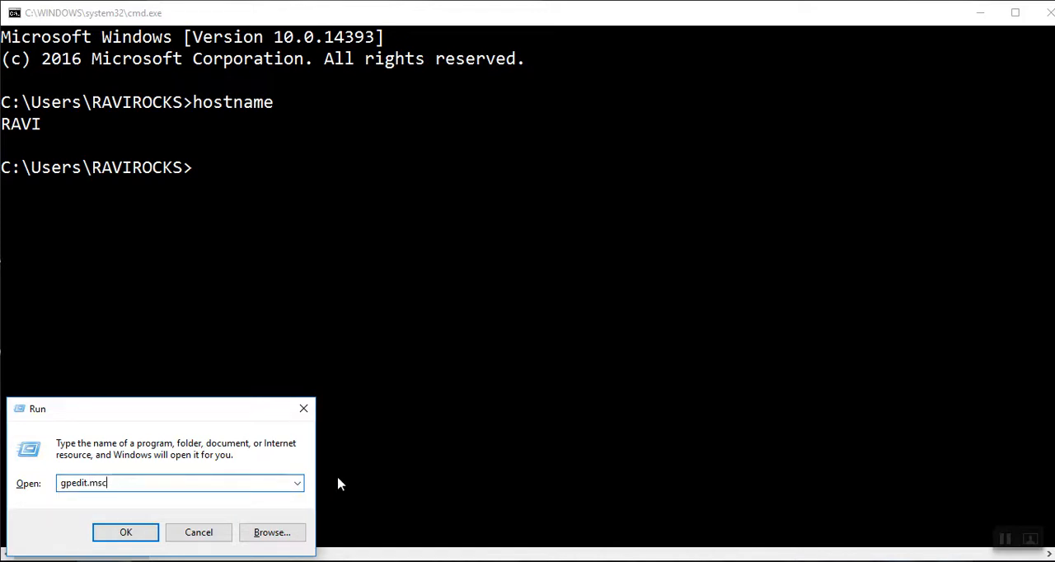
{"action": "mouse_move", "coordinate": [448, 465]}
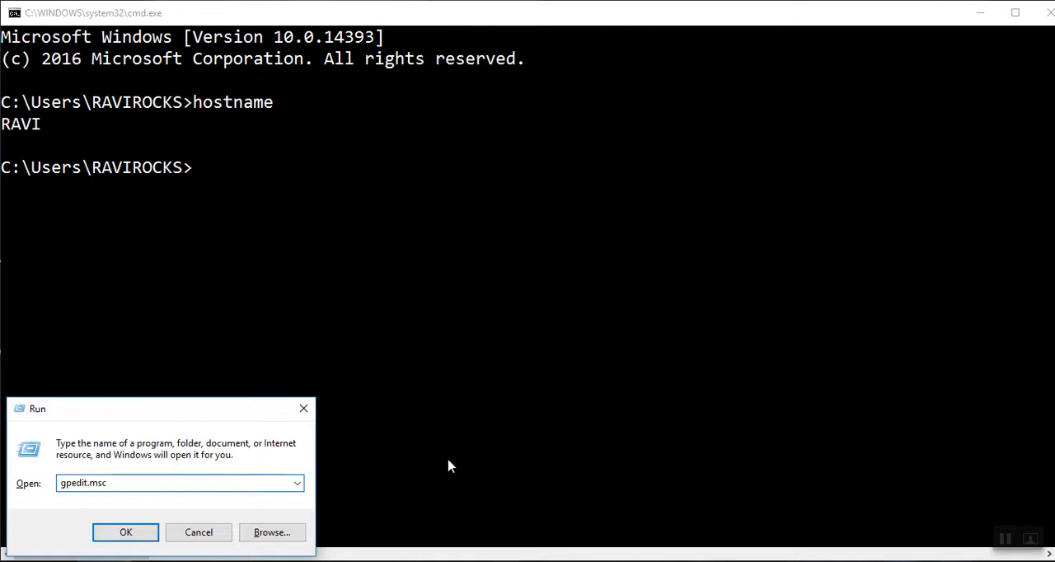
{"action": "mouse_move", "coordinate": [99, 501]}
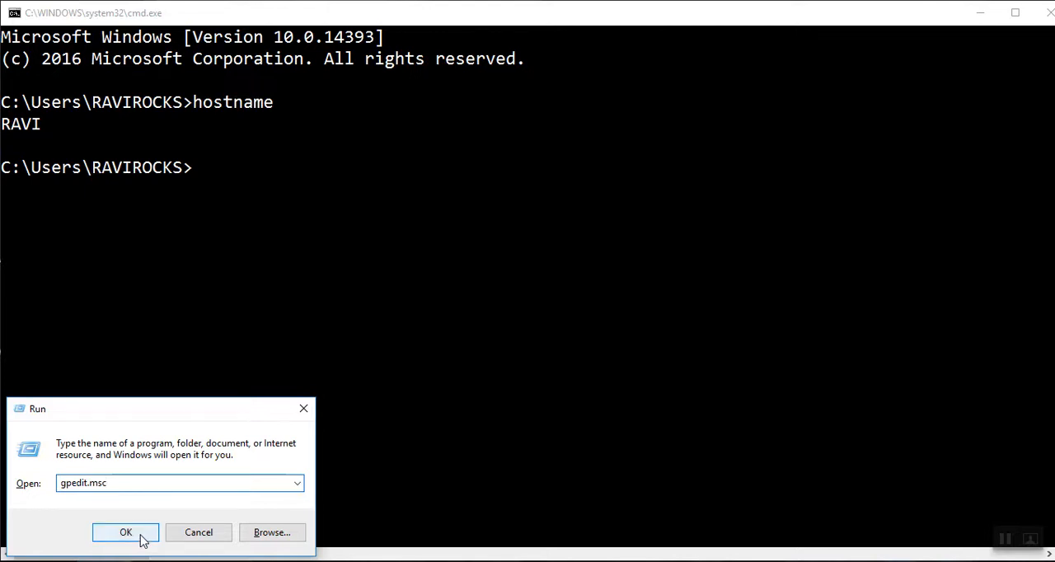
{"action": "left_click", "coordinate": [125, 531]}
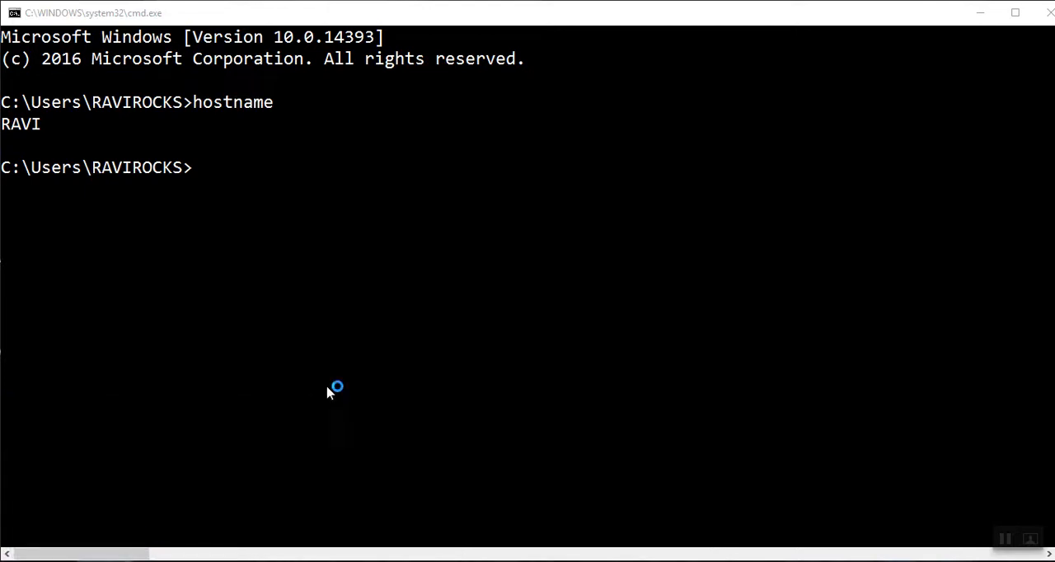
{"action": "mouse_move", "coordinate": [399, 369]}
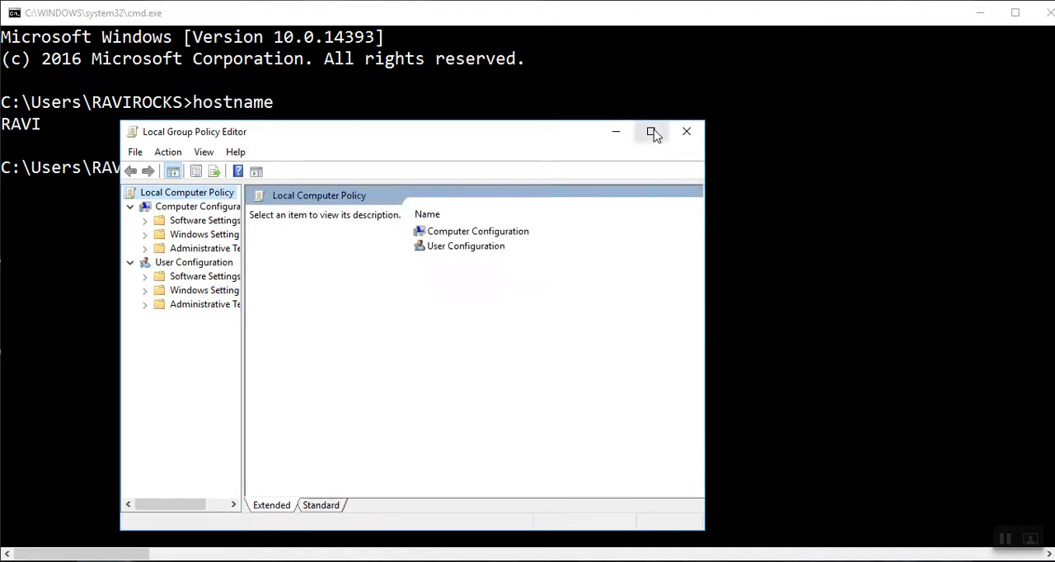
Step: Maximize the editor, widen the tree pane and expand User Configuration > Administrative Templates
{"action": "left_click", "coordinate": [653, 132]}
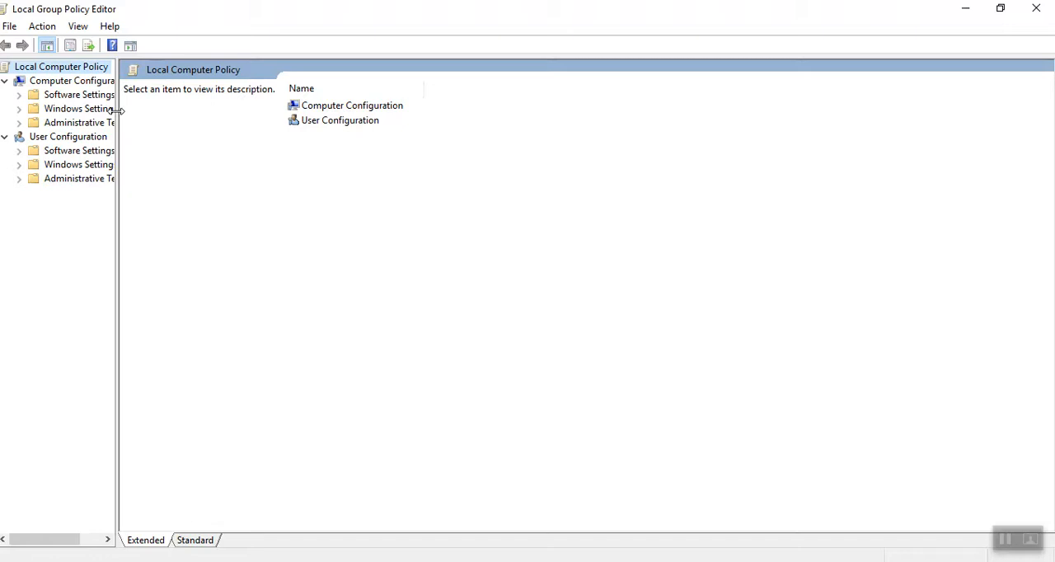
{"action": "left_click_drag", "start_coordinate": [118, 109], "coordinate": [198, 107]}
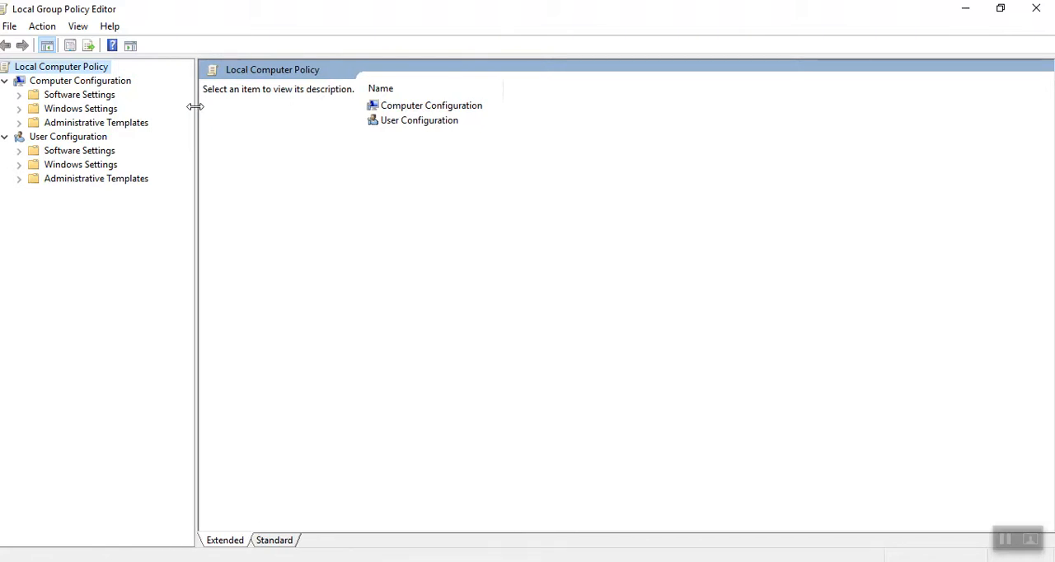
{"action": "mouse_move", "coordinate": [102, 23]}
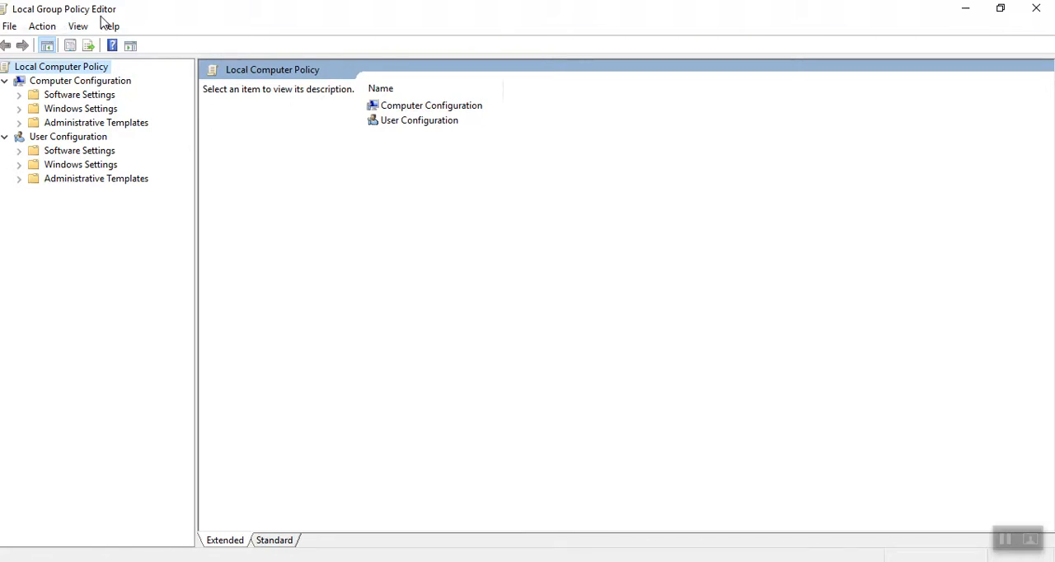
{"action": "mouse_move", "coordinate": [31, 148]}
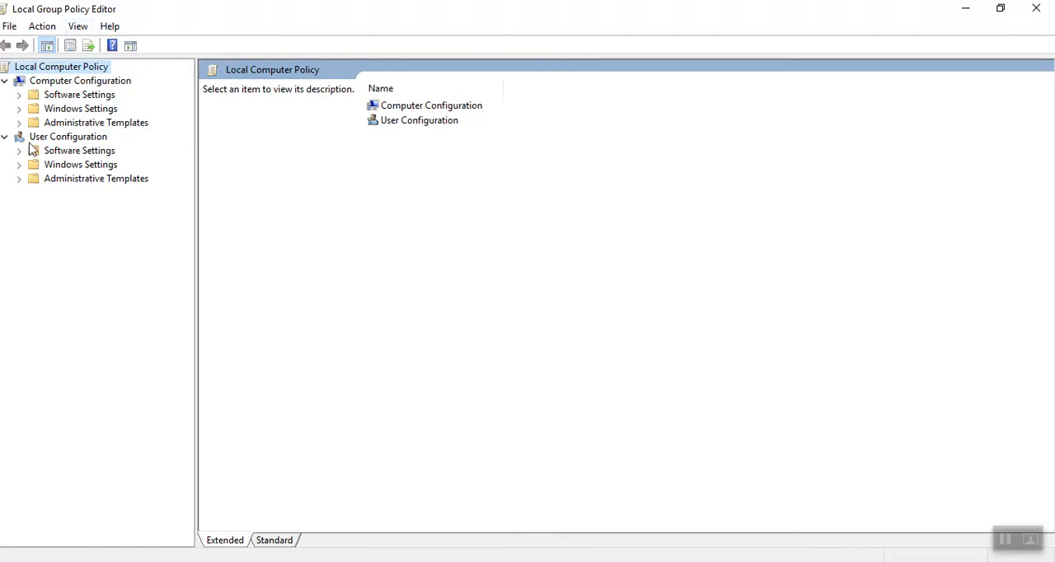
{"action": "mouse_move", "coordinate": [46, 192]}
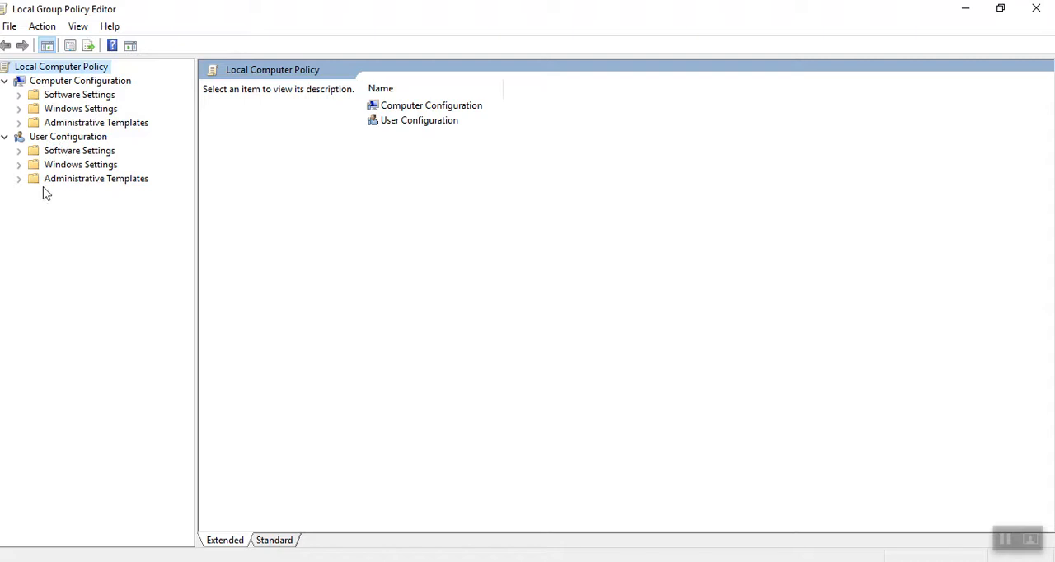
{"action": "mouse_move", "coordinate": [125, 186]}
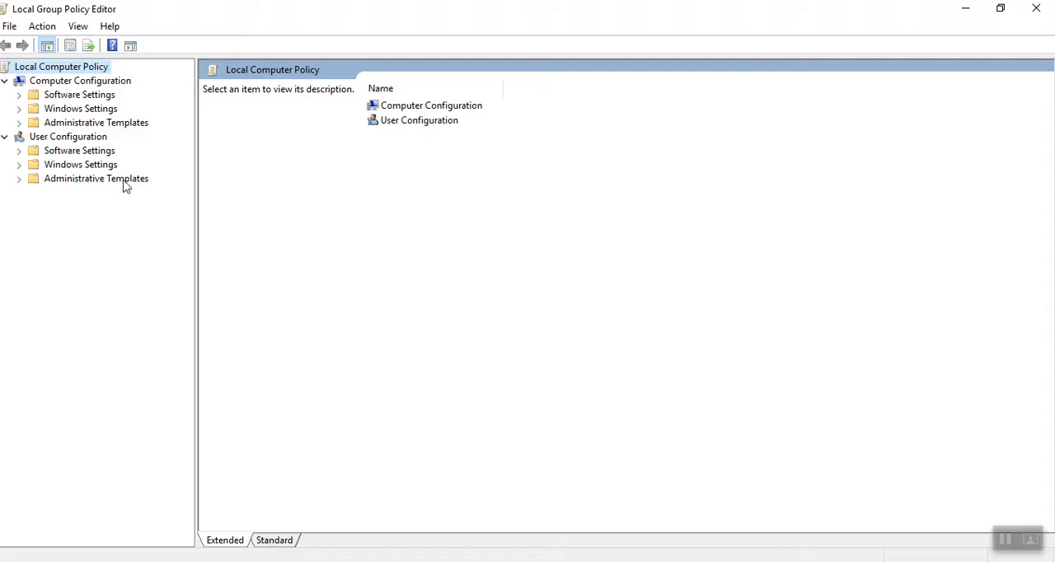
{"action": "mouse_move", "coordinate": [23, 190]}
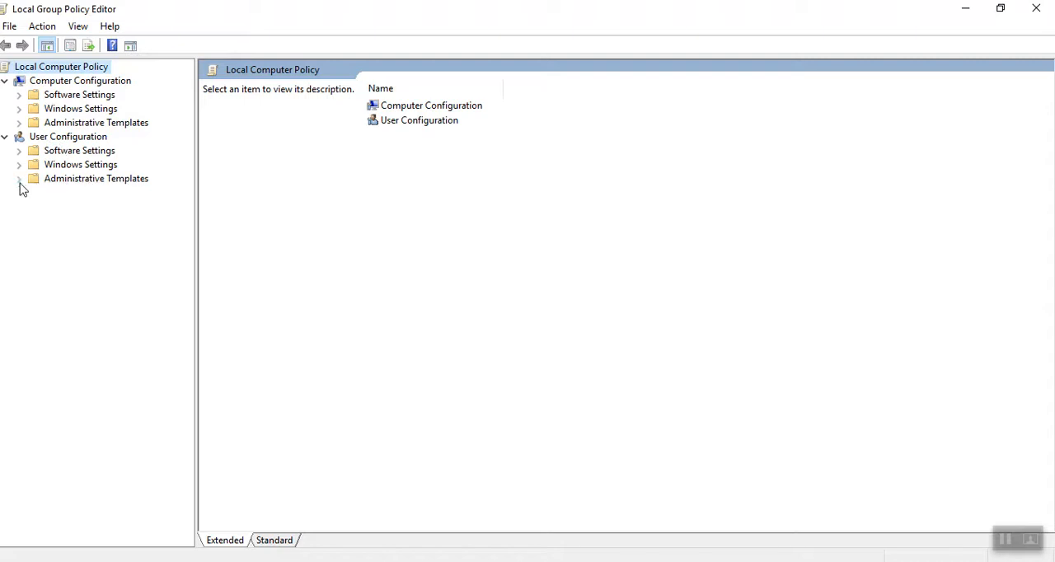
{"action": "left_click", "coordinate": [20, 178]}
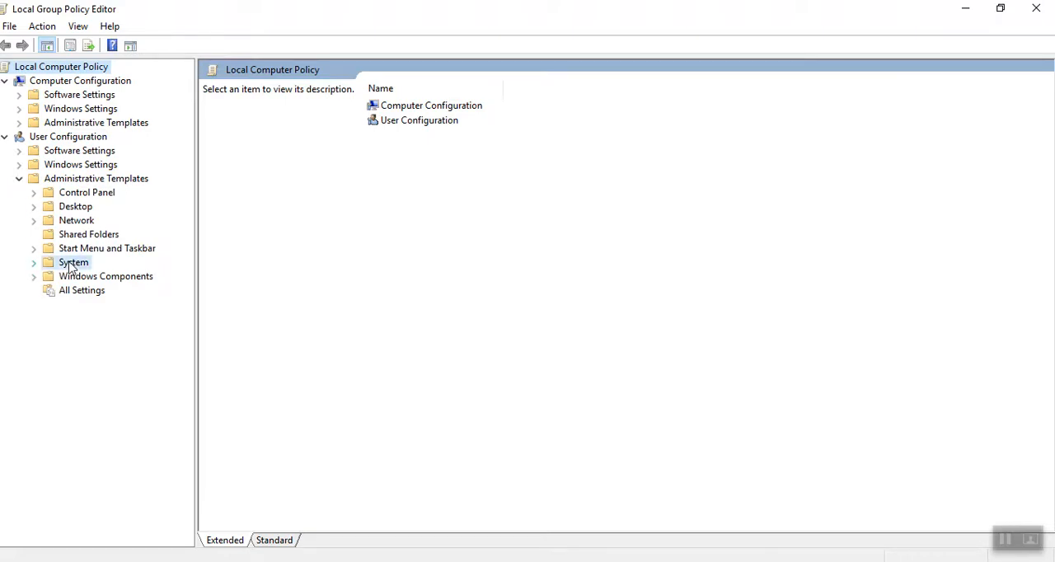
Step: Show the System policies and bring up the 'Prevent access to the command prompt' setting
{"action": "left_click", "coordinate": [72, 262]}
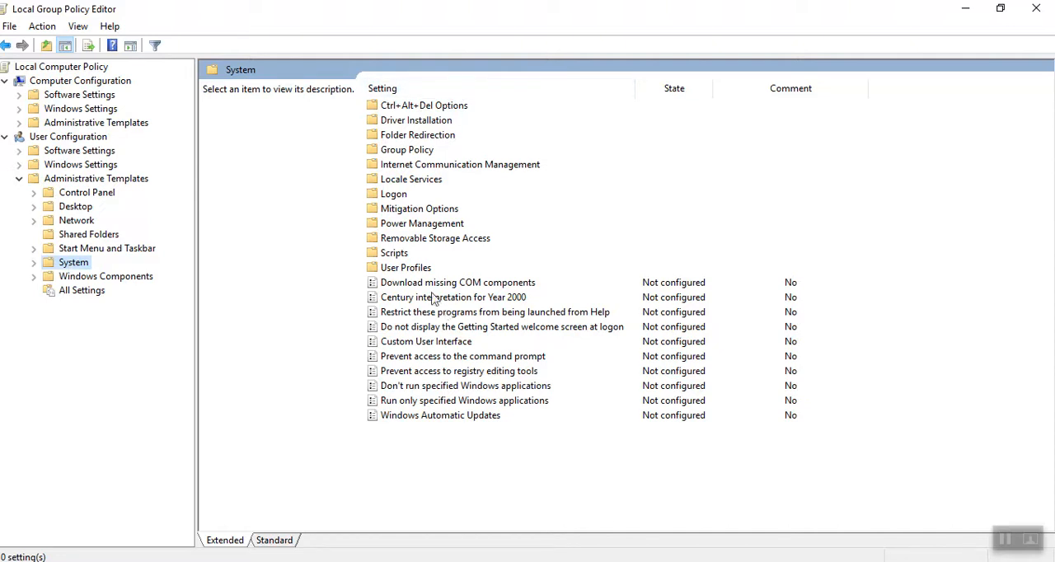
{"action": "mouse_move", "coordinate": [415, 296]}
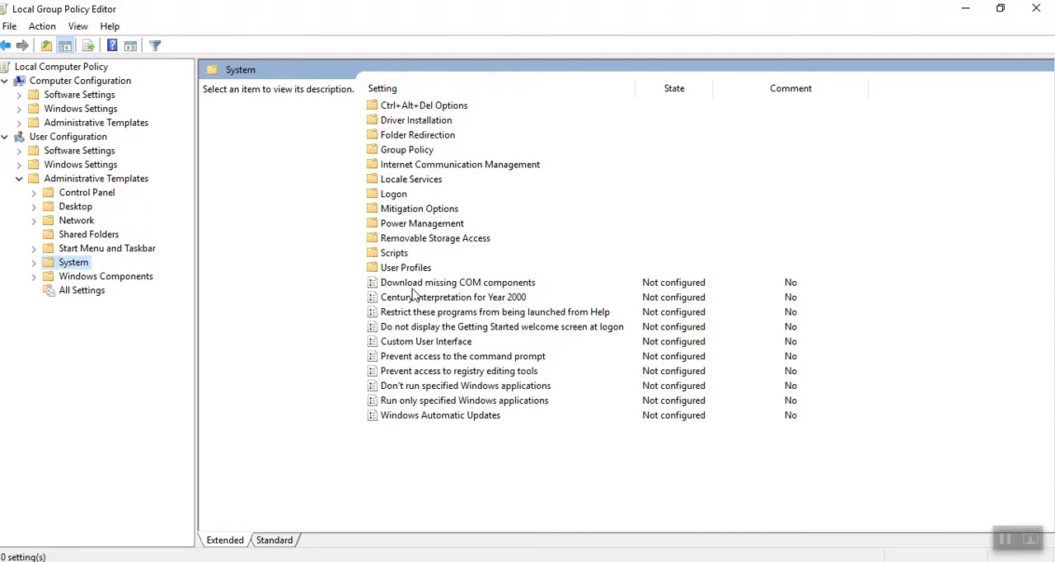
{"action": "mouse_move", "coordinate": [404, 399]}
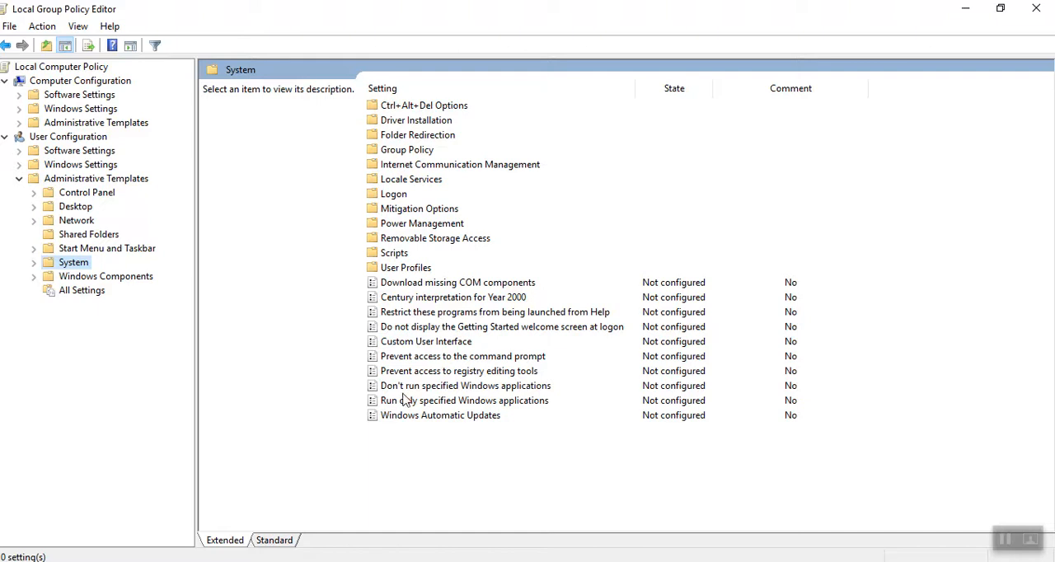
{"action": "mouse_move", "coordinate": [422, 366]}
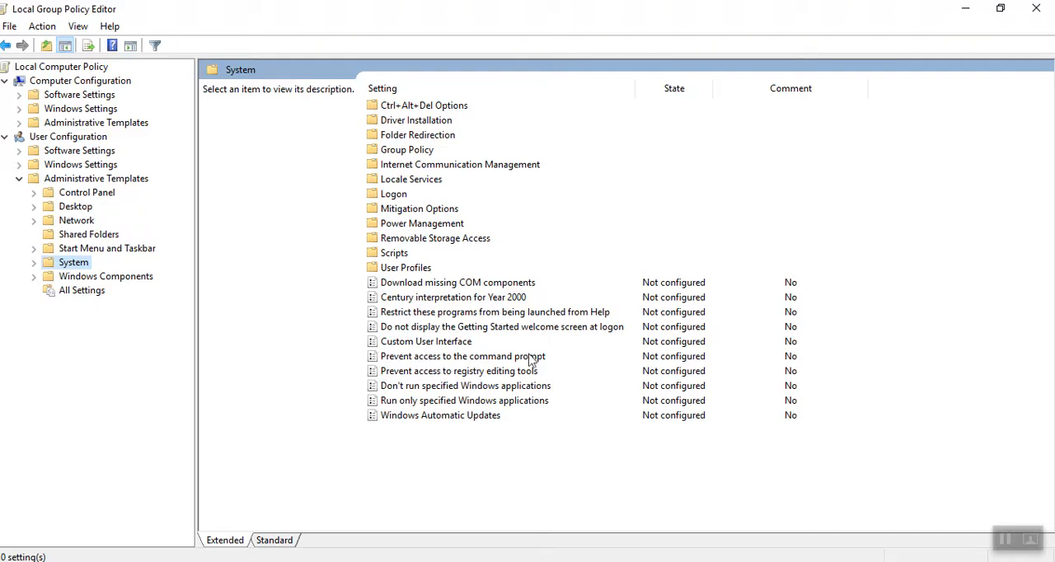
{"action": "mouse_move", "coordinate": [672, 366]}
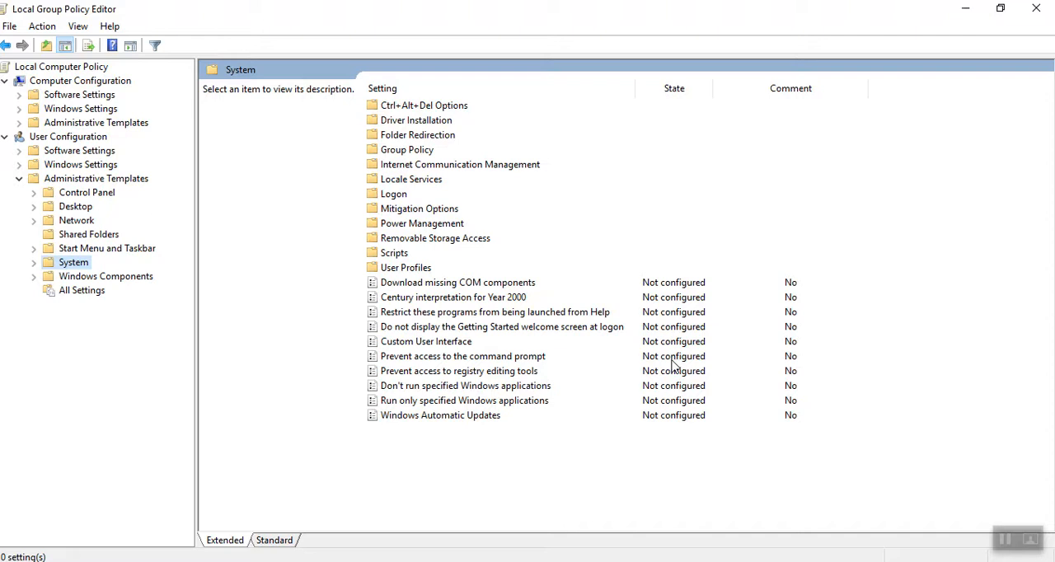
{"action": "mouse_move", "coordinate": [475, 369]}
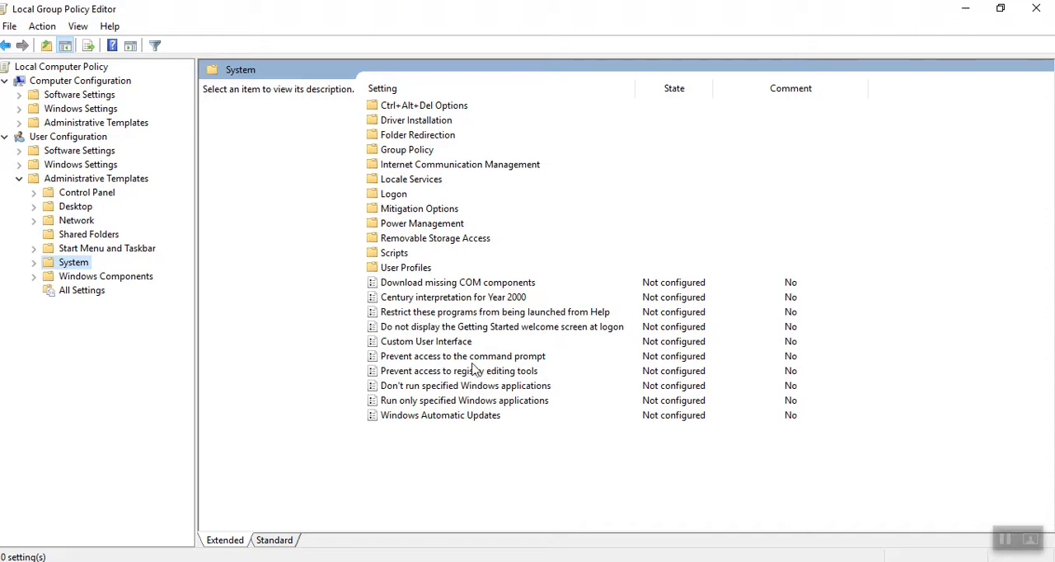
{"action": "mouse_move", "coordinate": [472, 363]}
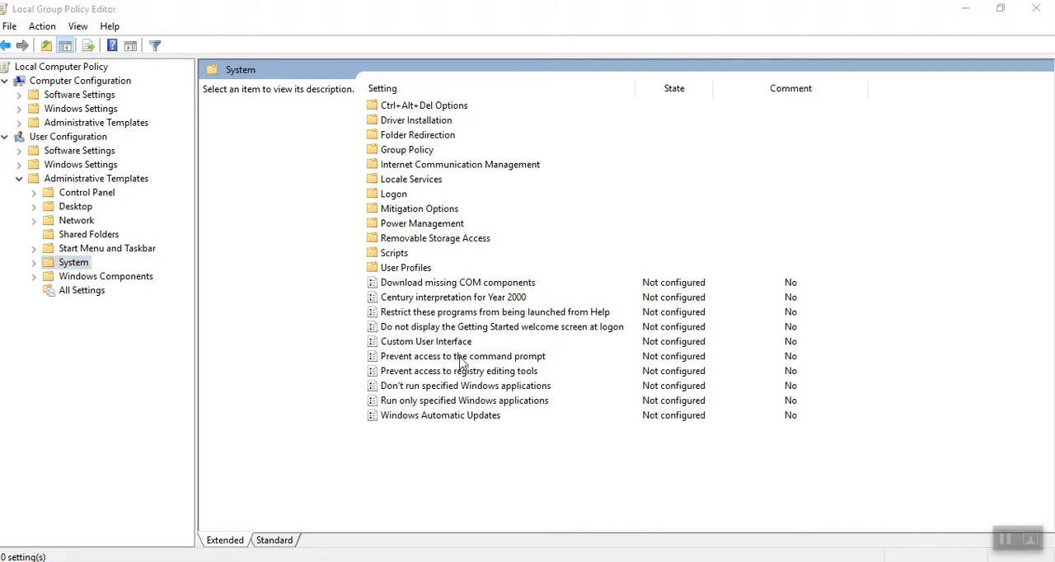
{"action": "double_click", "coordinate": [462, 356]}
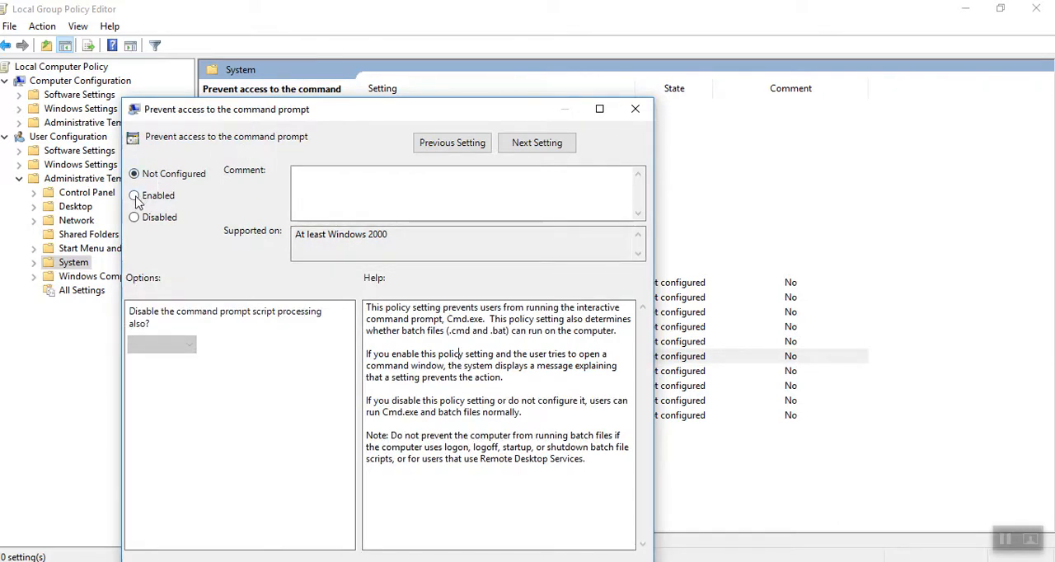
Step: Set the policy to Enabled with command prompt script processing also disabled (Yes), and confirm
{"action": "left_click", "coordinate": [135, 196]}
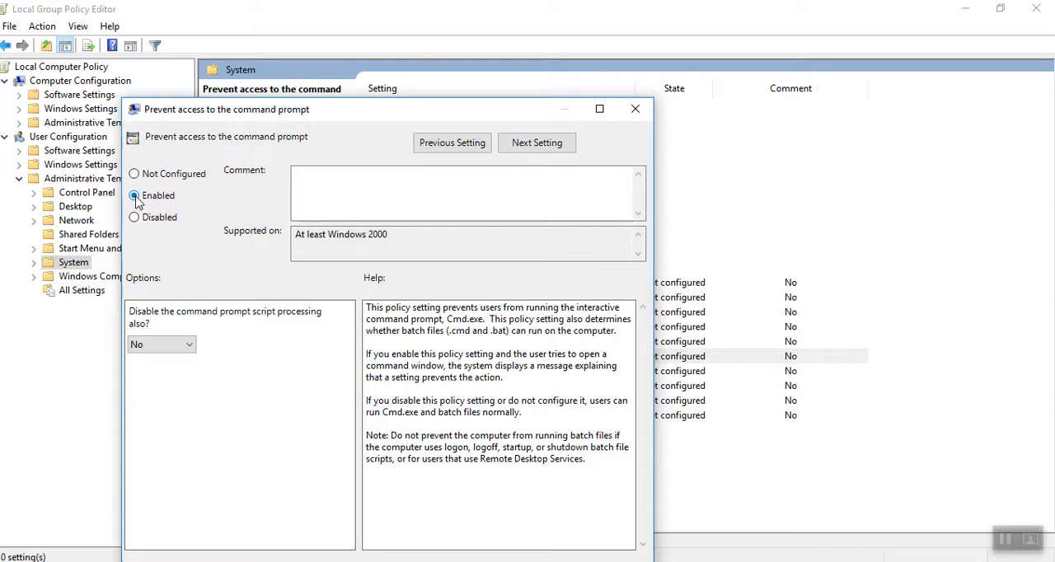
{"action": "left_click", "coordinate": [134, 196]}
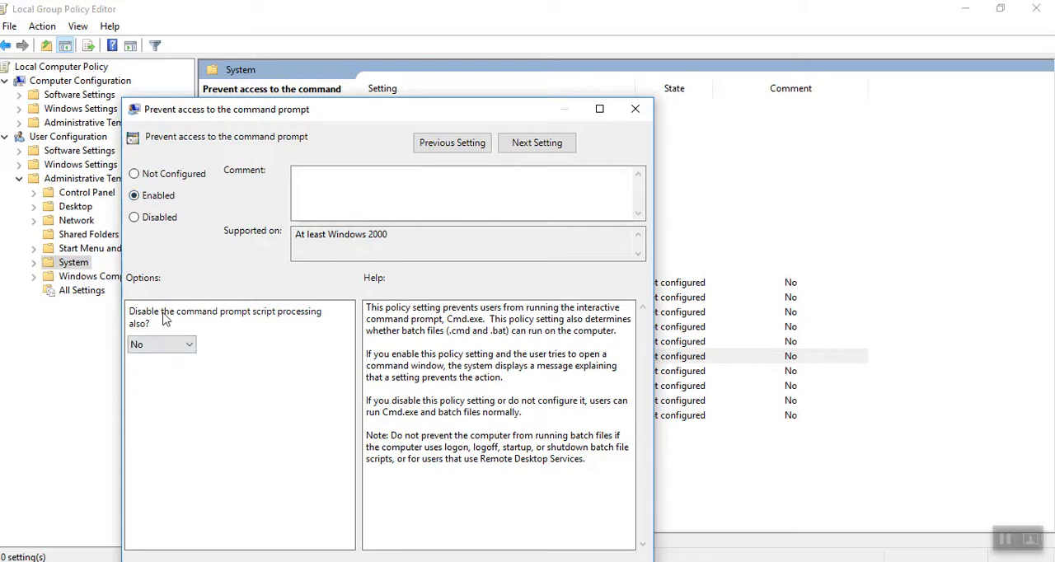
{"action": "mouse_move", "coordinate": [206, 323]}
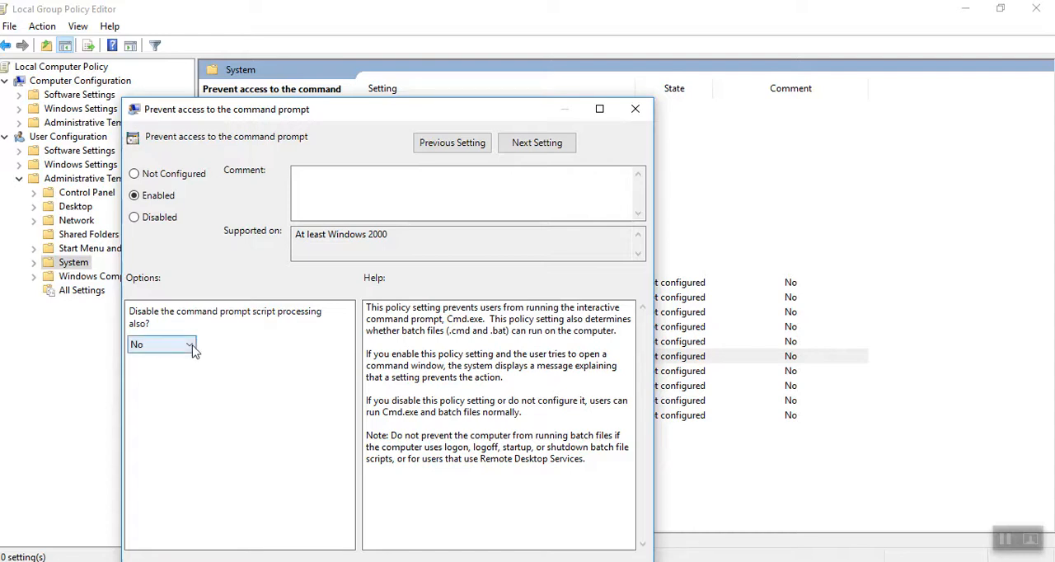
{"action": "left_click", "coordinate": [188, 344]}
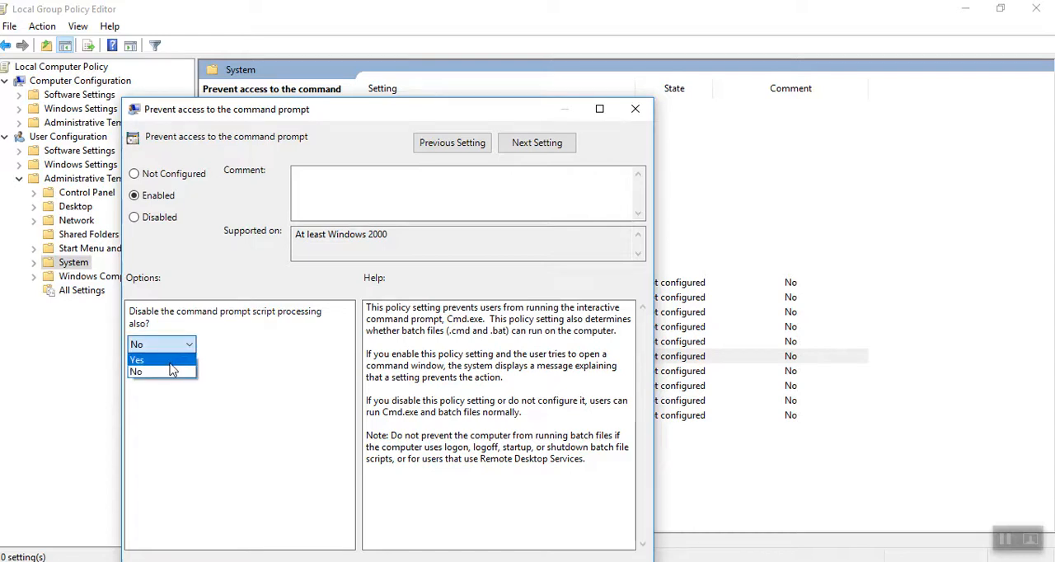
{"action": "left_click", "coordinate": [137, 359]}
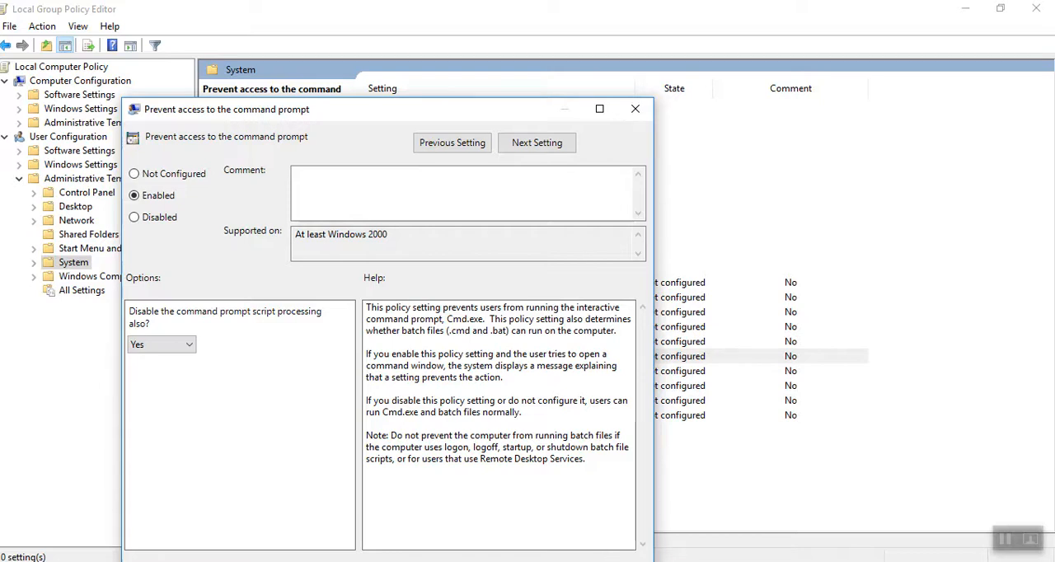
{"action": "left_click", "coordinate": [452, 142]}
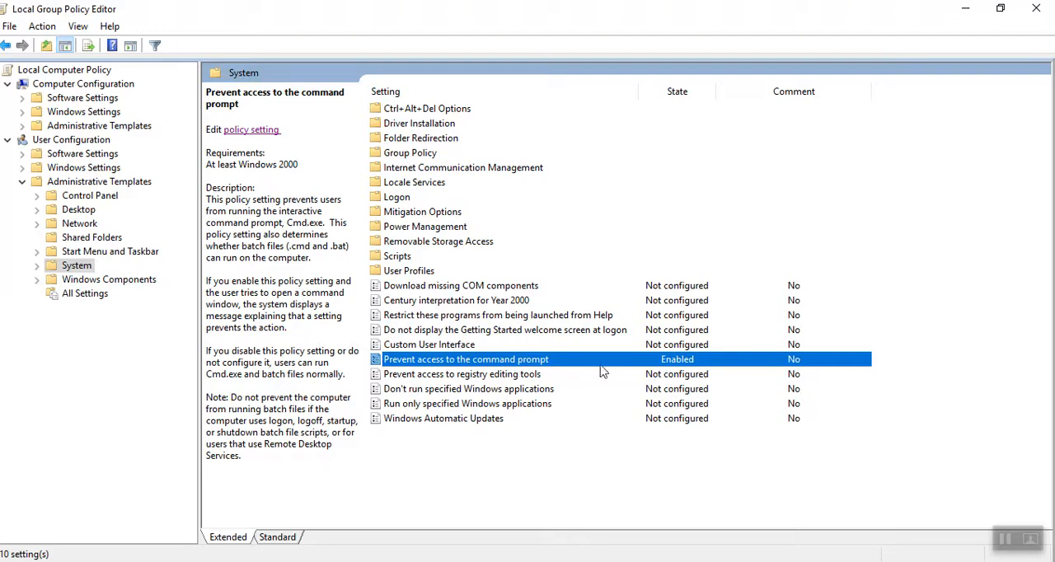
{"action": "mouse_move", "coordinate": [967, 96]}
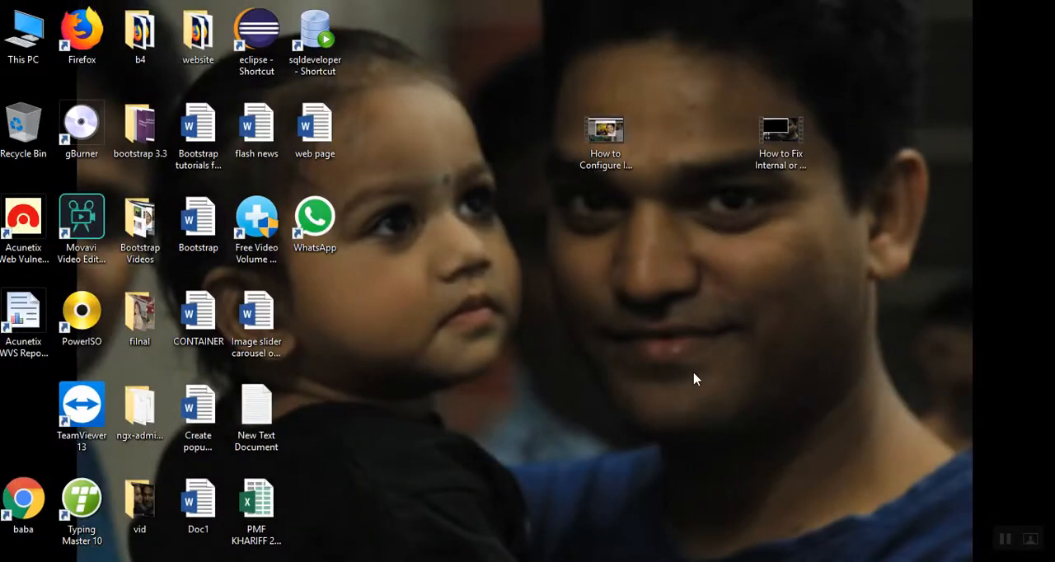
Step: Launch cmd again, see the 'disabled by administrator' message and dismiss the window
{"action": "key", "text": "Win+r"}
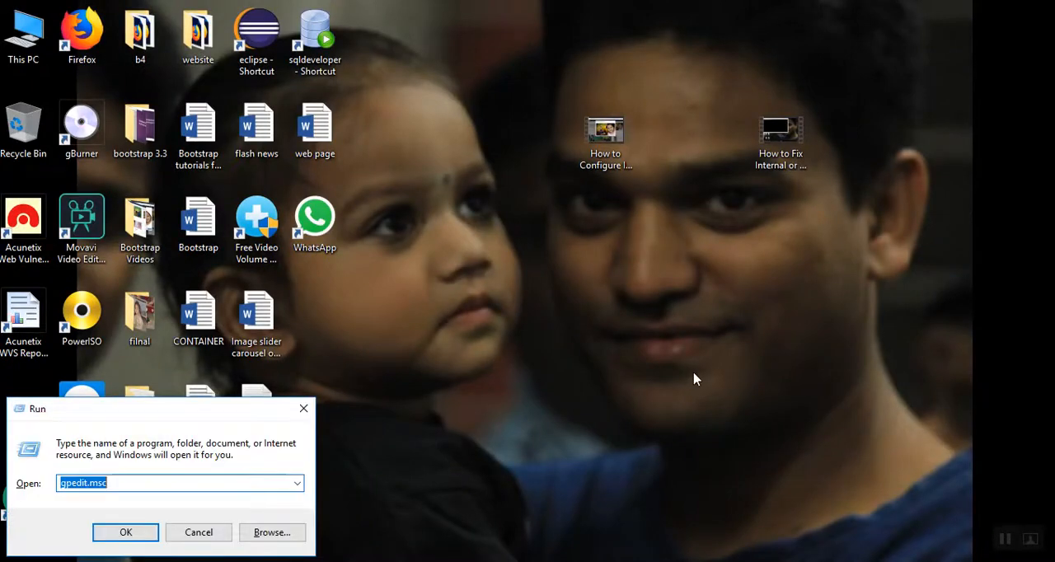
{"action": "type", "text": "cmd"}
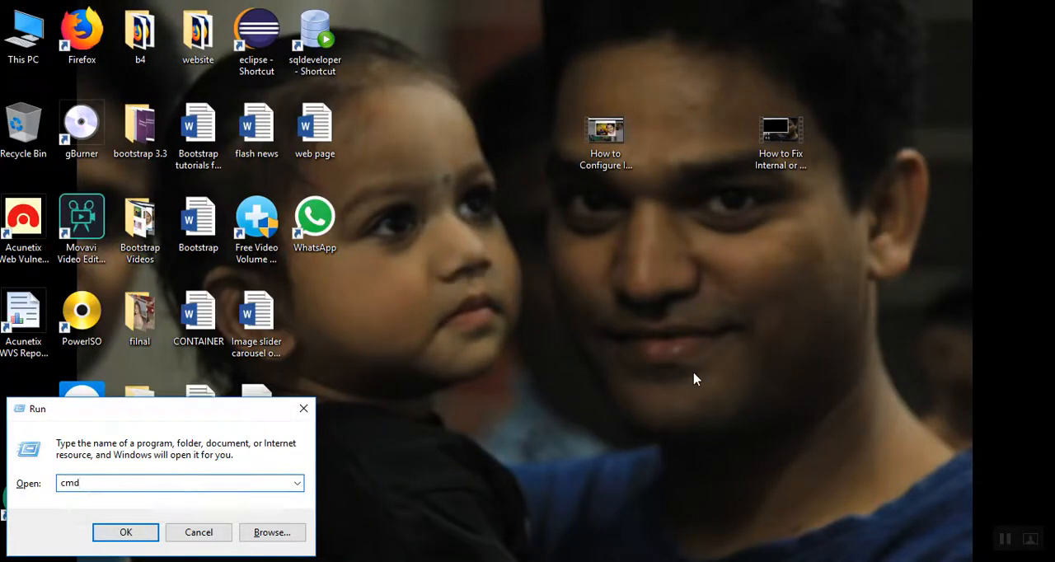
{"action": "left_click", "coordinate": [125, 530]}
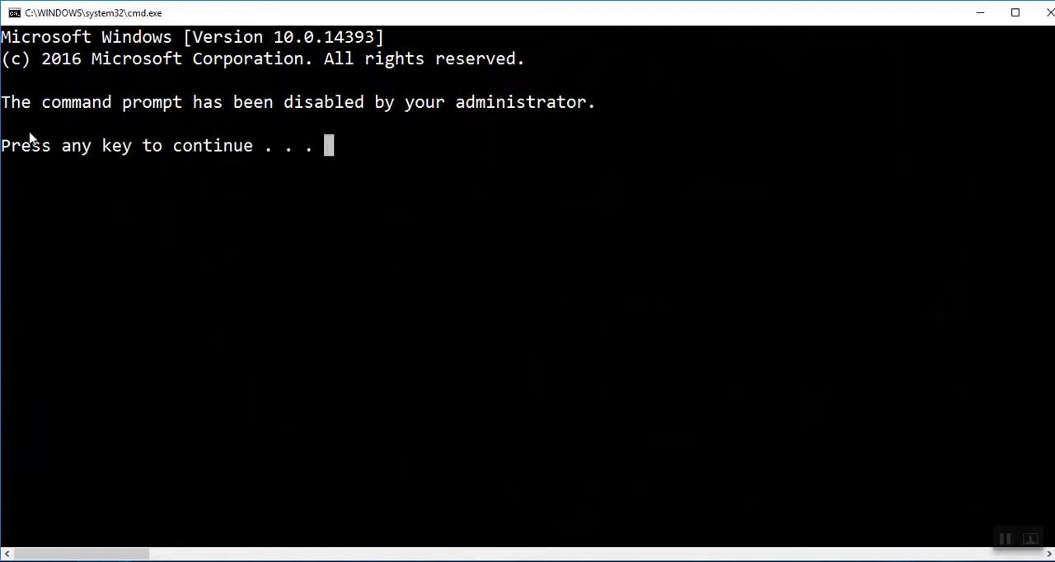
{"action": "mouse_move", "coordinate": [413, 125]}
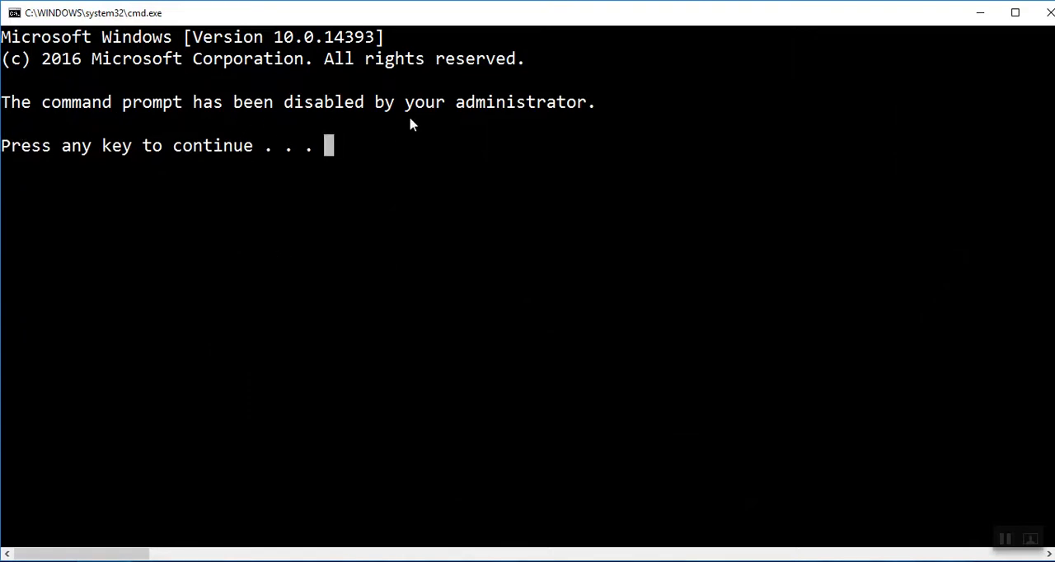
{"action": "mouse_move", "coordinate": [646, 146]}
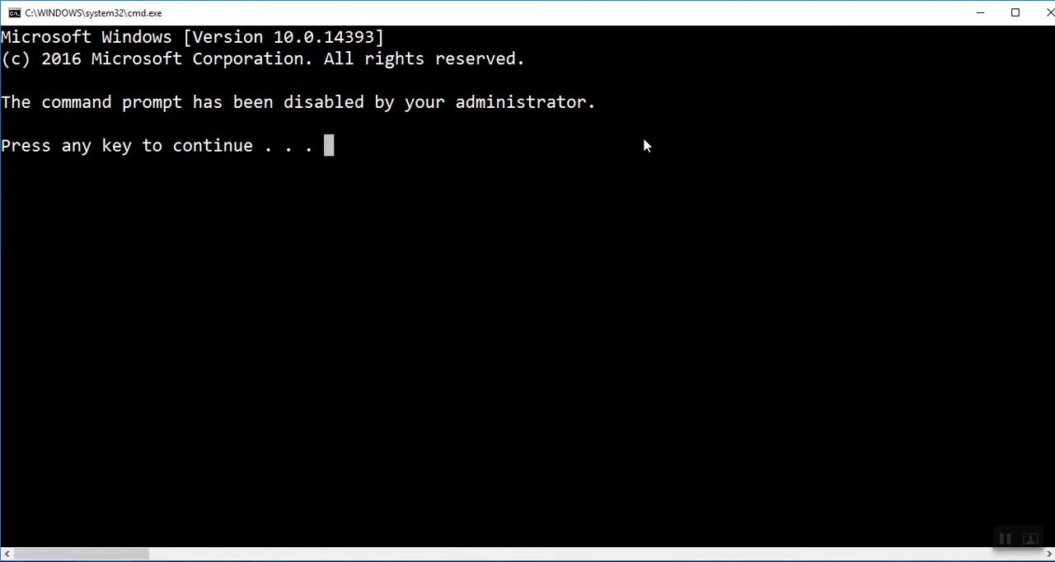
{"action": "mouse_move", "coordinate": [404, 241]}
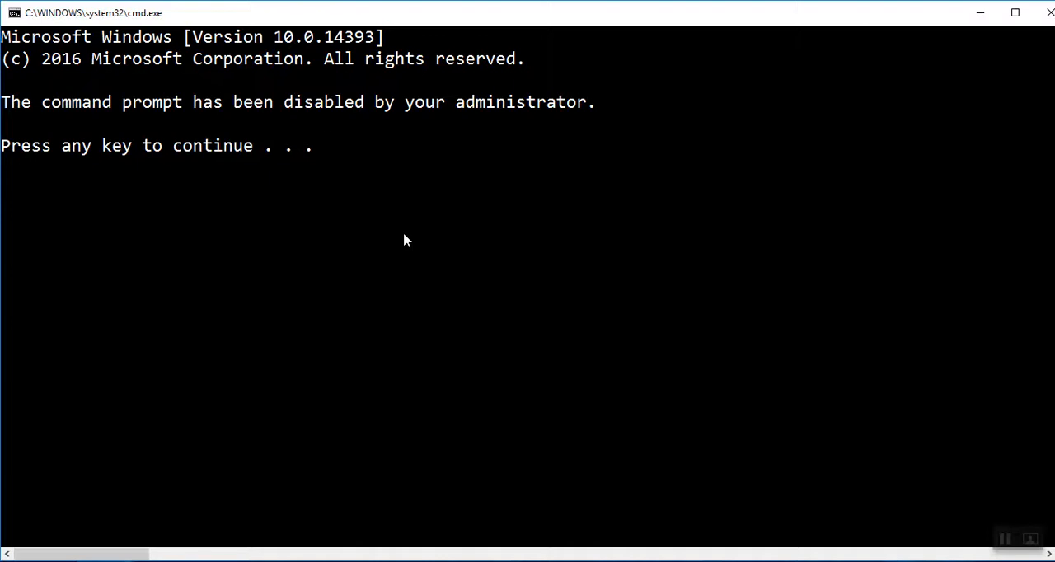
{"action": "key", "text": "enter"}
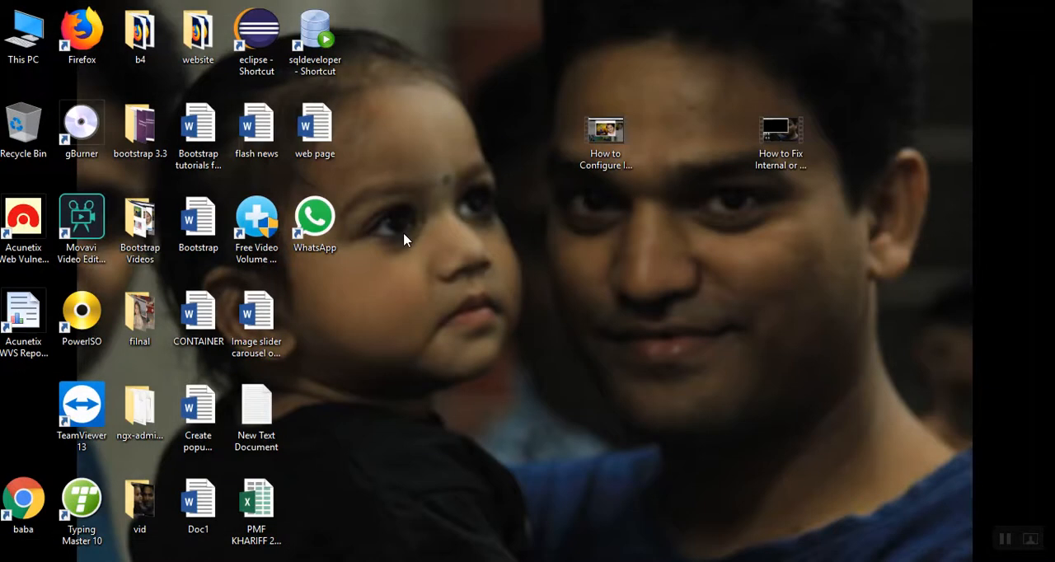
{"action": "mouse_move", "coordinate": [485, 319]}
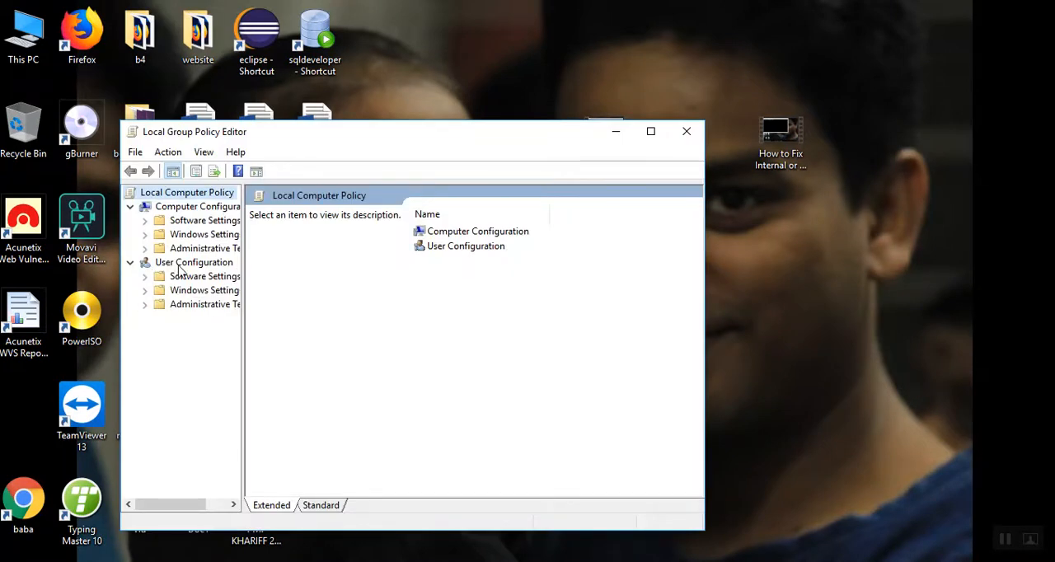
Step: Navigate to User Configuration > Administrative Templates > System and select the command prompt policy
{"action": "left_click", "coordinate": [145, 303]}
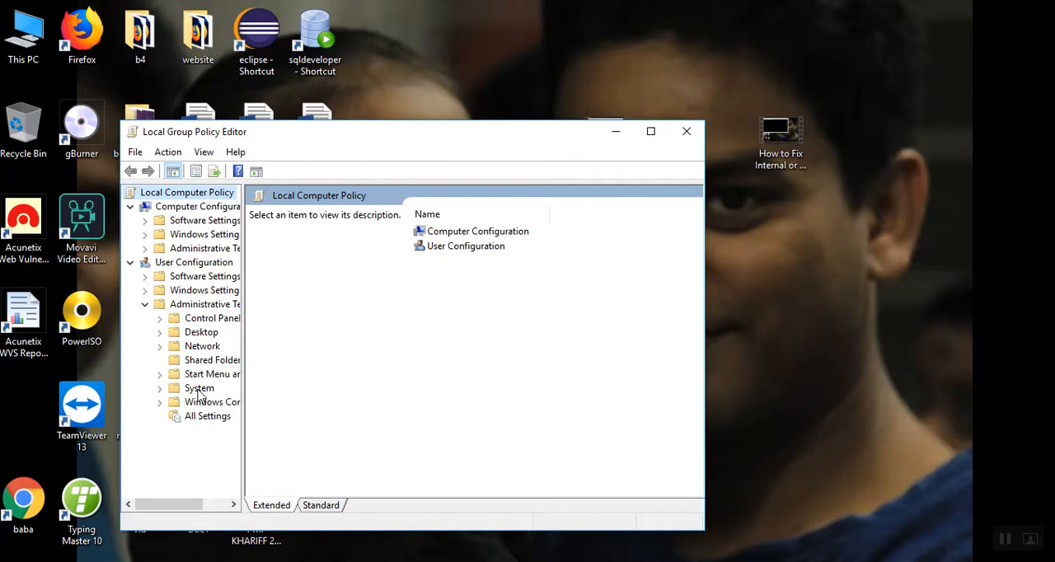
{"action": "left_click", "coordinate": [199, 387]}
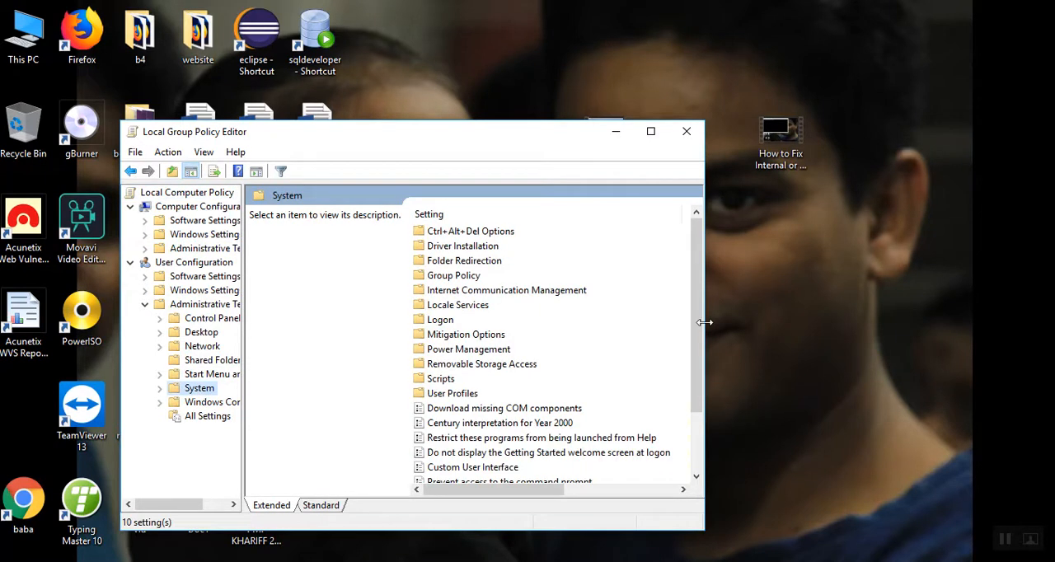
{"action": "scroll", "scroll_direction": "down", "scroll_amount": 3}
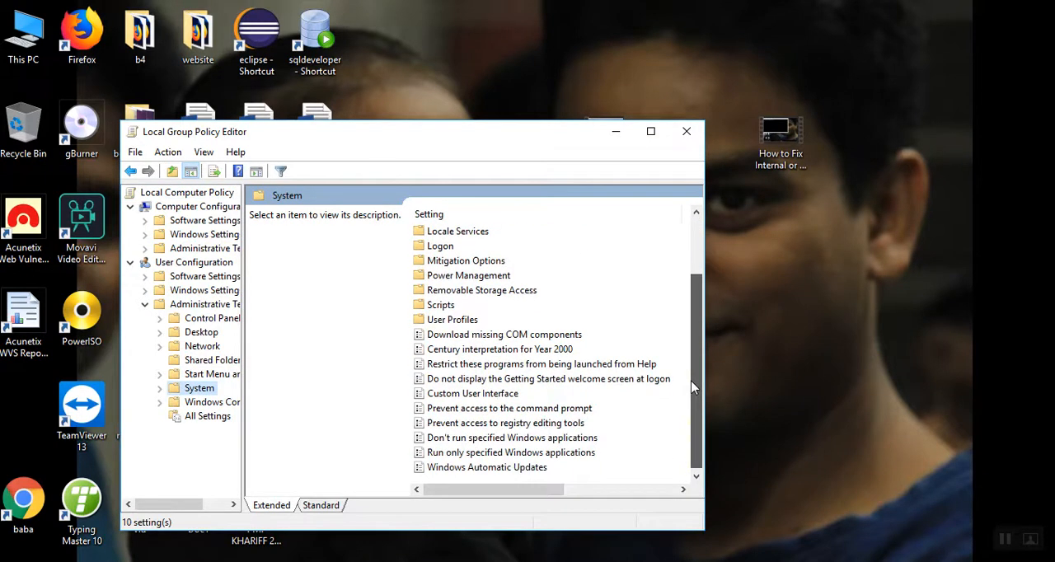
{"action": "left_click", "coordinate": [507, 409]}
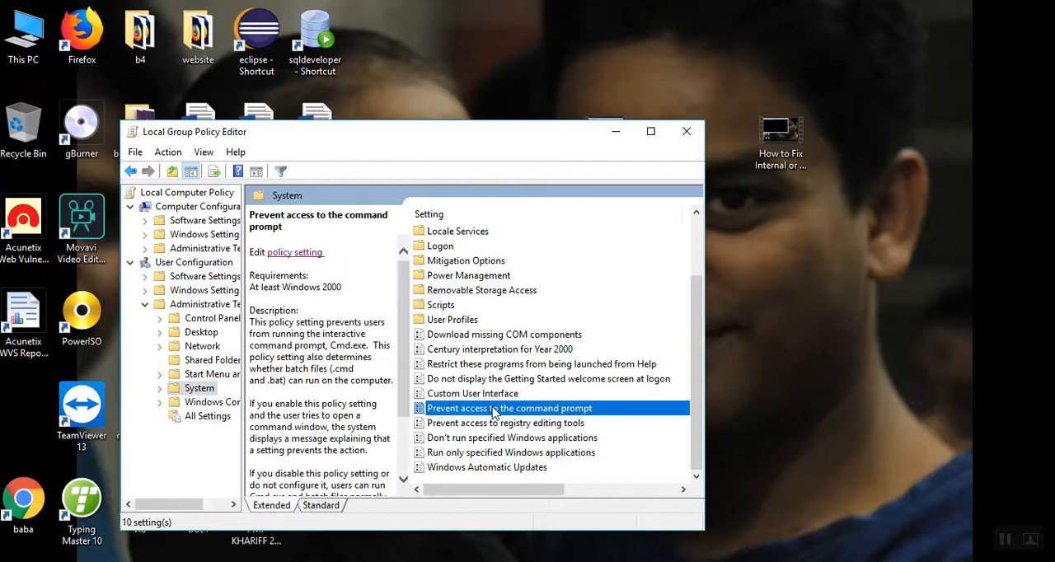
{"action": "mouse_move", "coordinate": [293, 253]}
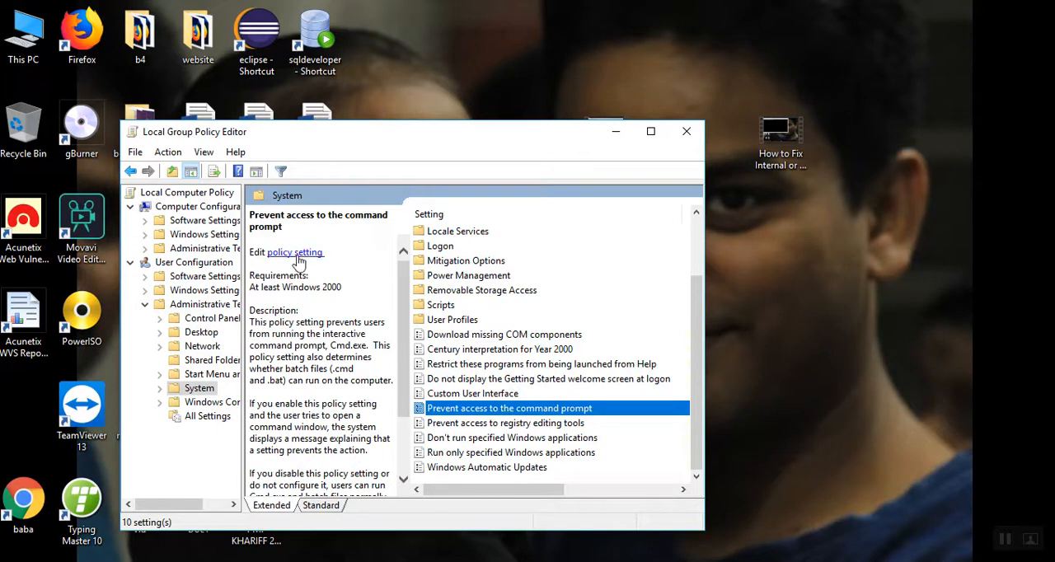
Step: Revert 'Prevent access to the command prompt' to Not Configured and confirm
{"action": "double_click", "coordinate": [508, 409]}
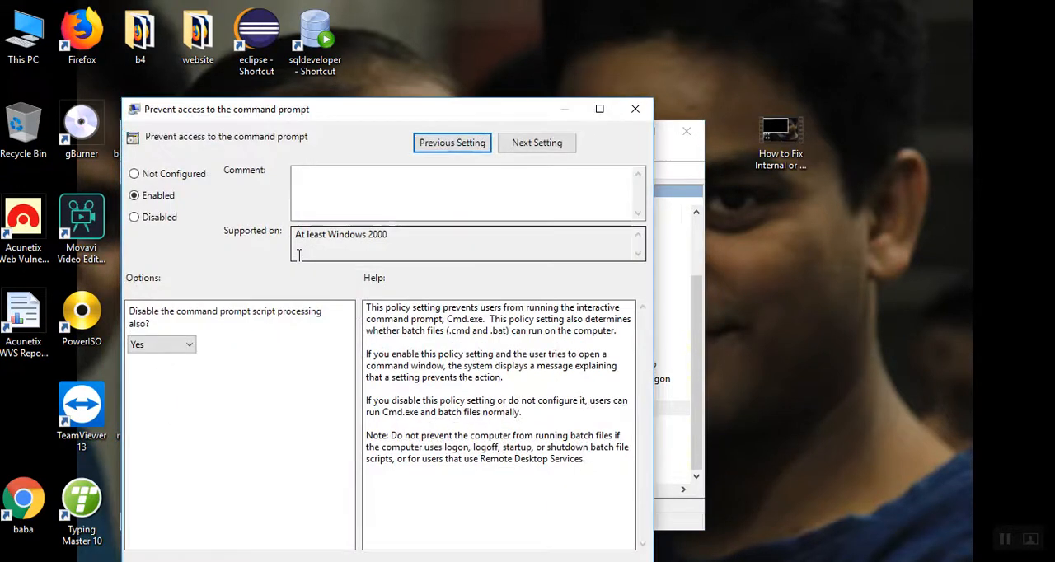
{"action": "left_click", "coordinate": [134, 173]}
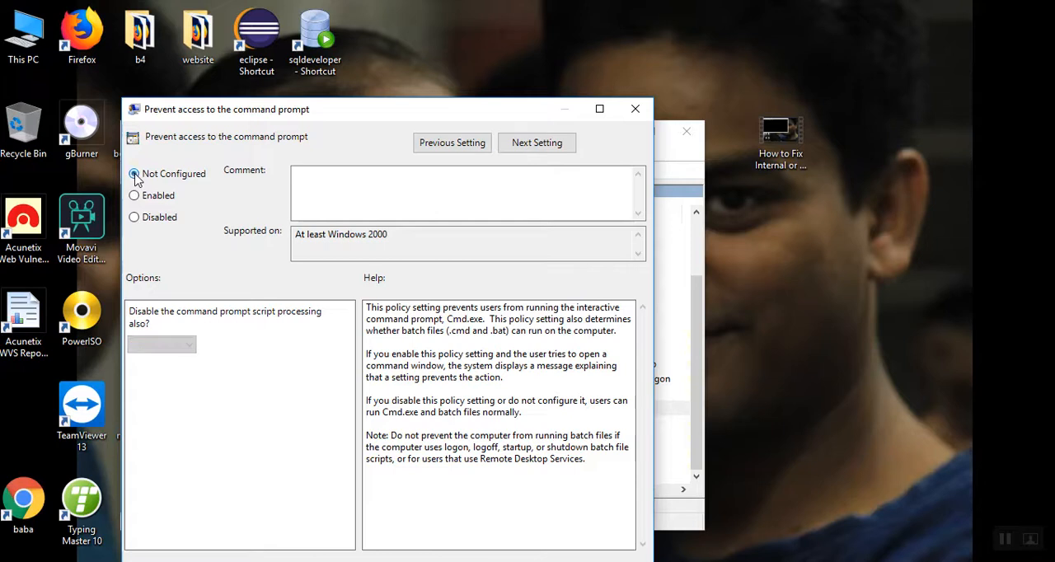
{"action": "left_click", "coordinate": [136, 173]}
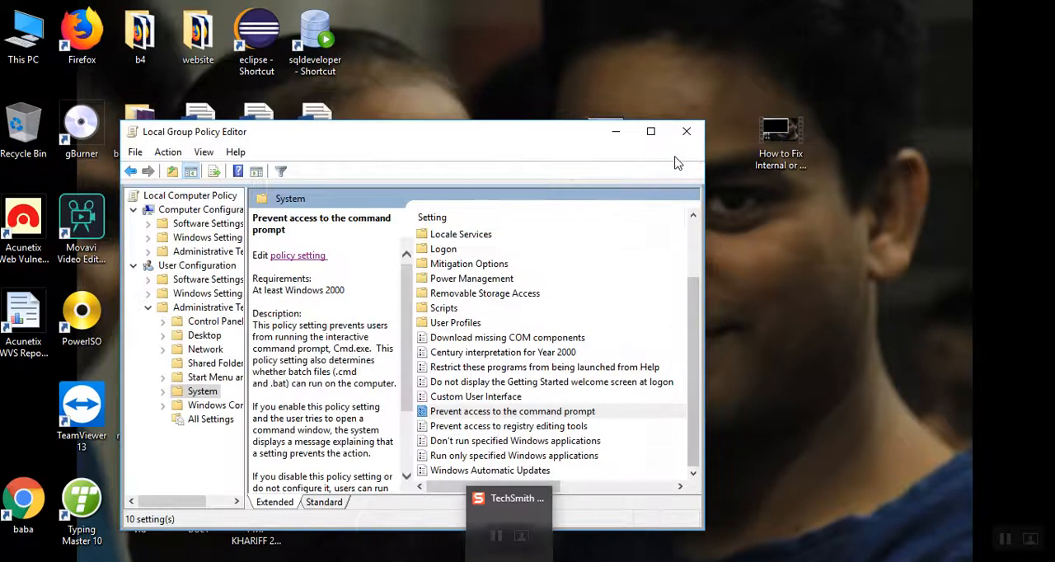
Step: Close the policy editor and launch a working Command Prompt via cmd
{"action": "left_click", "coordinate": [686, 132]}
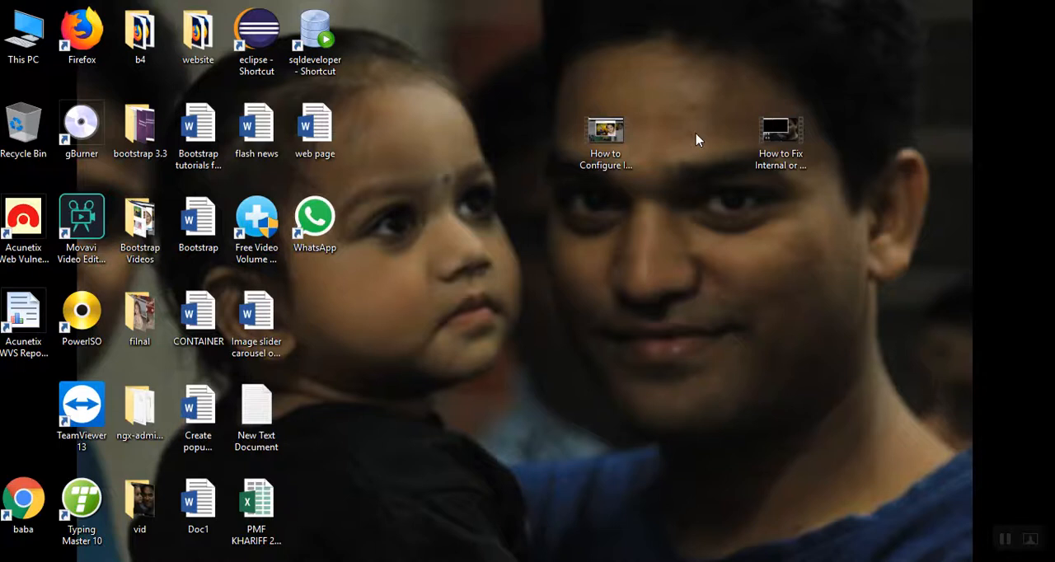
{"action": "type", "text": "cmd"}
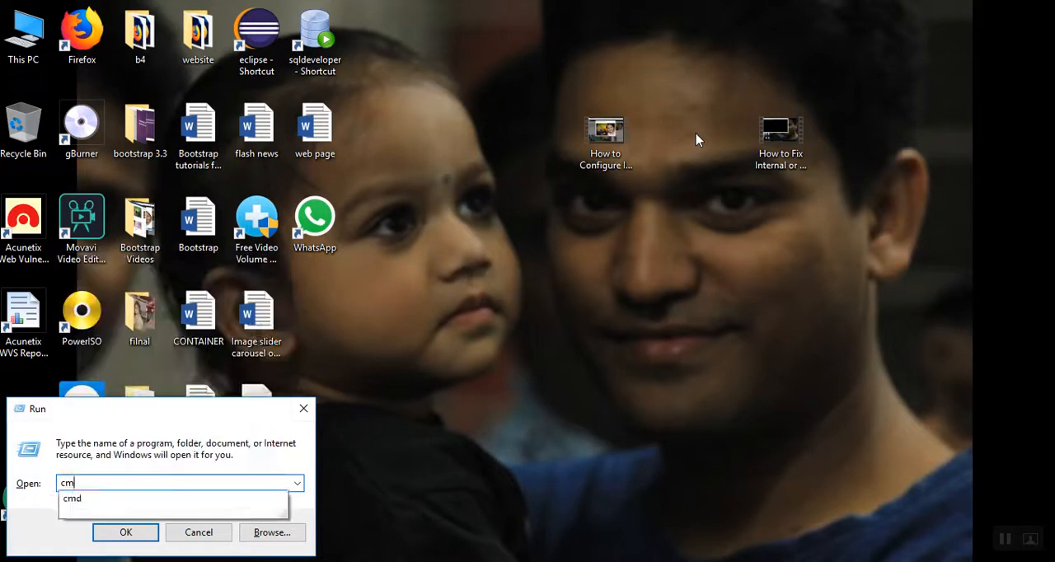
{"action": "left_click", "coordinate": [125, 531]}
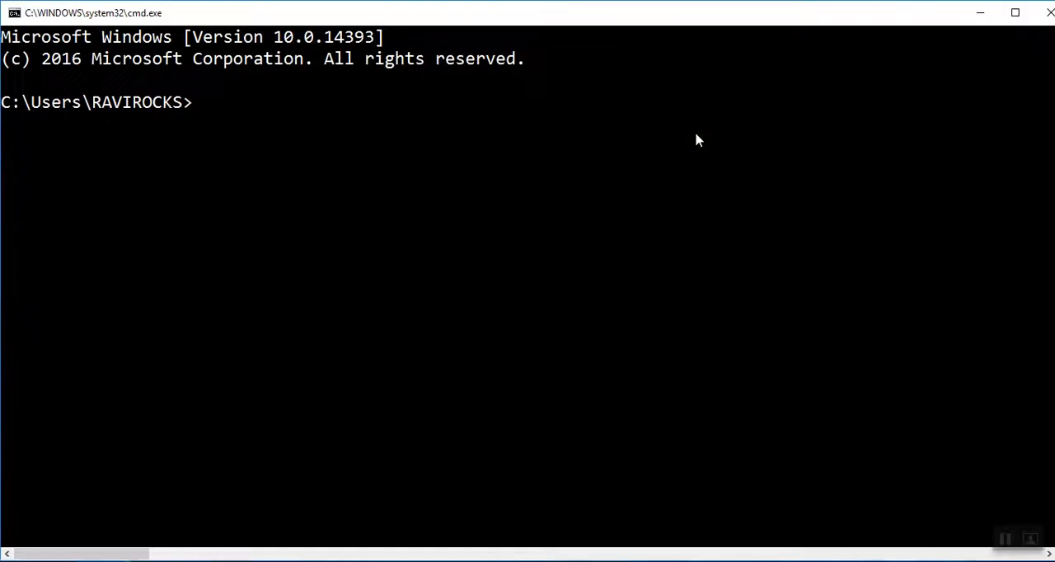
Step: Run hostname to print the machine name, confirming the block is lifted
{"action": "type", "text": "h"}
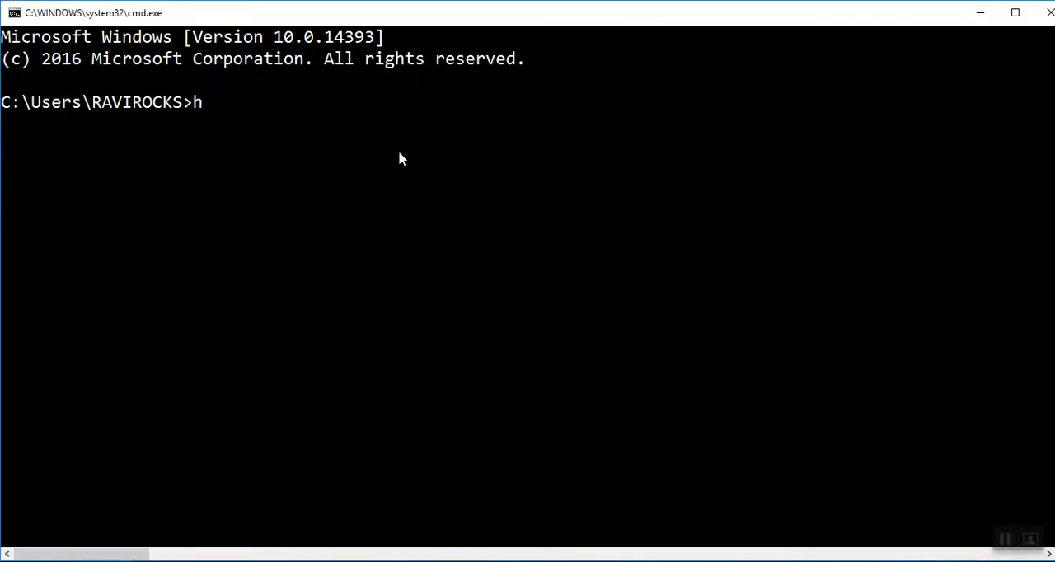
{"action": "type", "text": "ostn"}
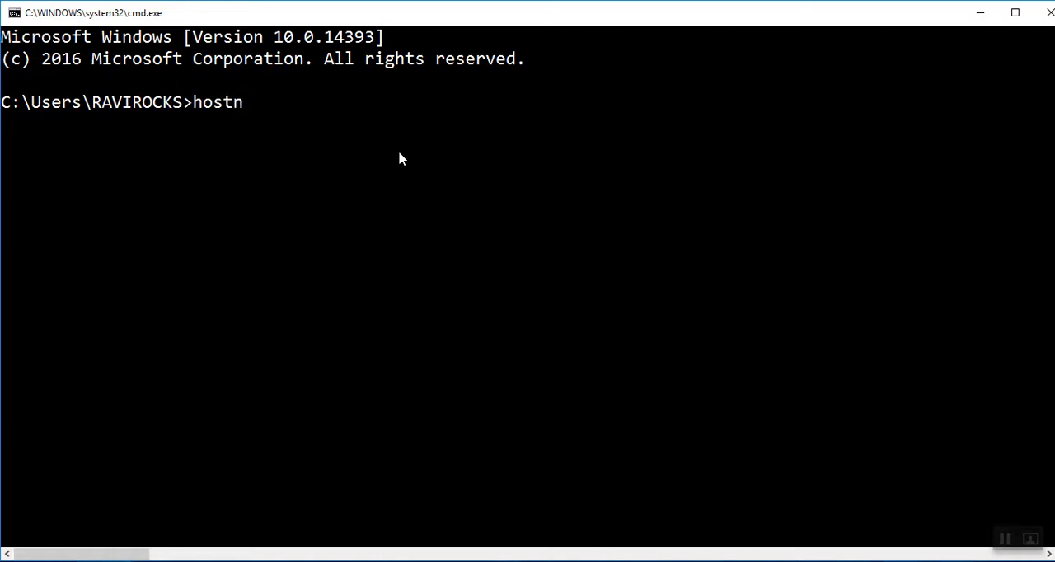
{"action": "type", "text": "ame"}
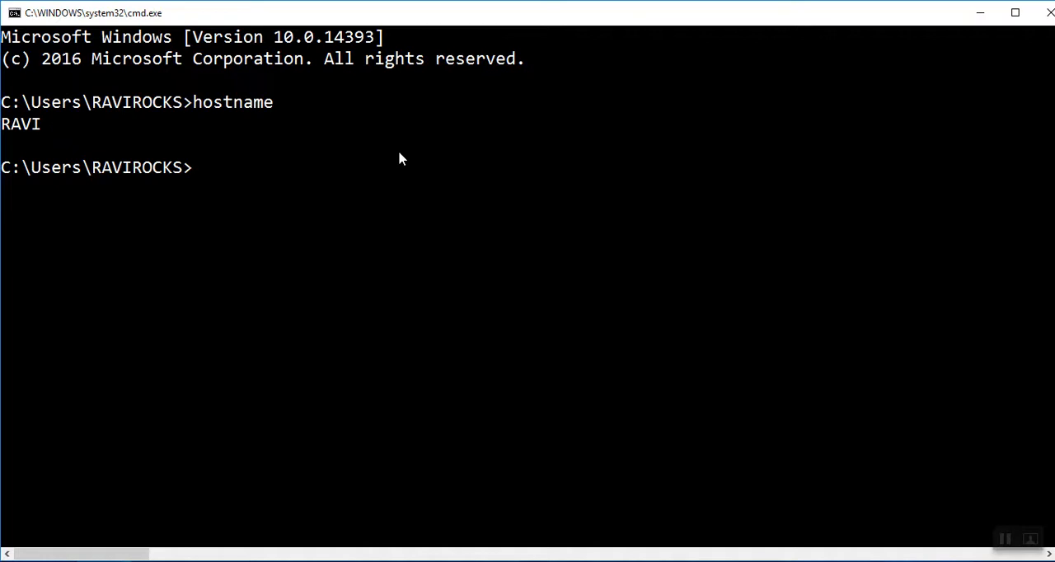
{"action": "mouse_move", "coordinate": [645, 109]}
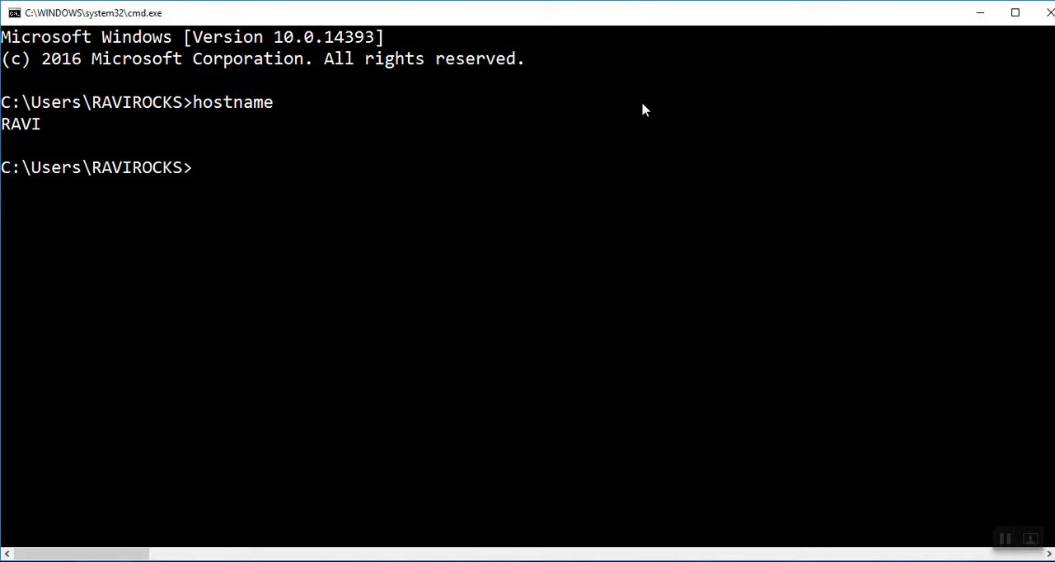